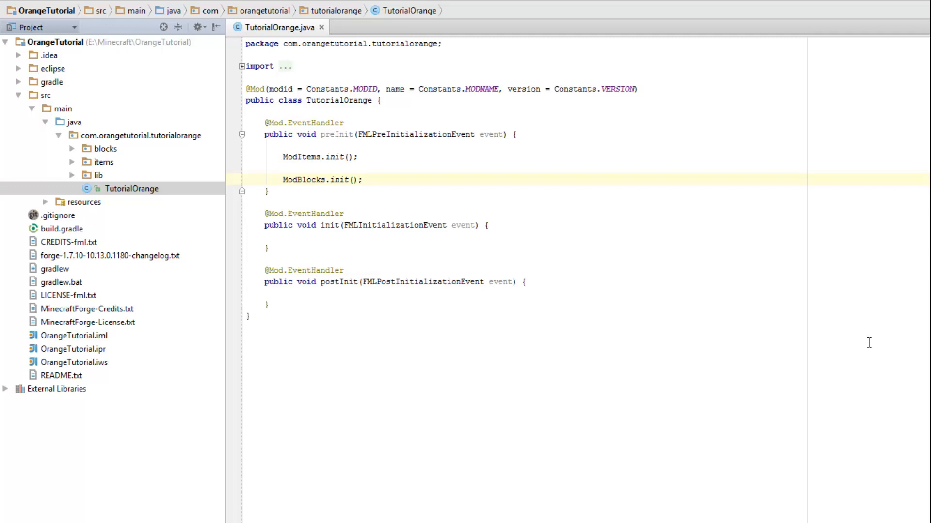
{"action": "mouse_move", "coordinate": [493, 169]}
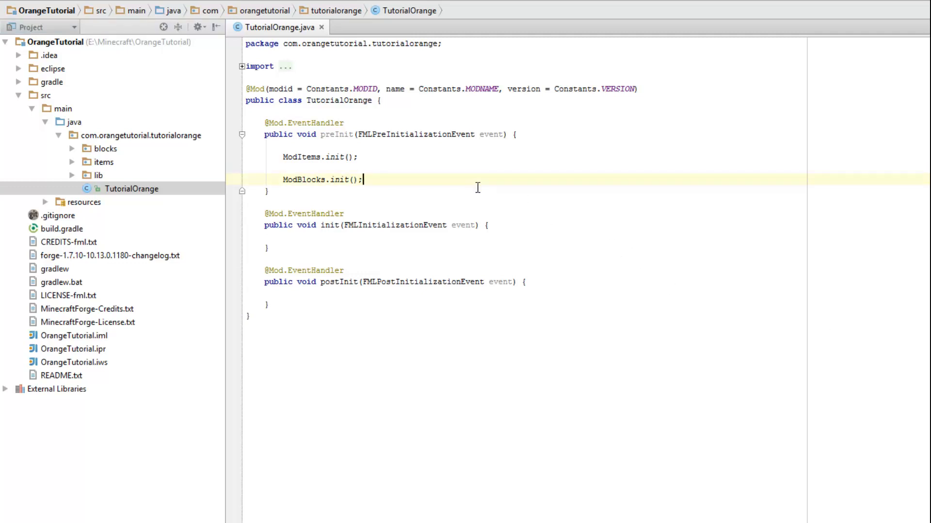
- Add GameRegistry.registerWorldGenerator(new OrangeWorldGenerator(), 10); in preInit, leaving the class to be created
{"action": "type", "text": "GameRegistry."}
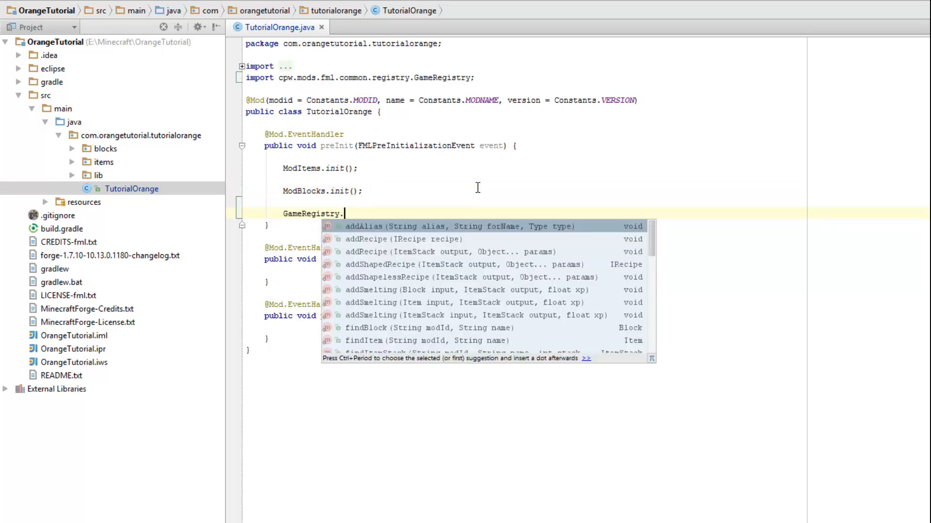
{"action": "type", "text": "worldGenerator();"}
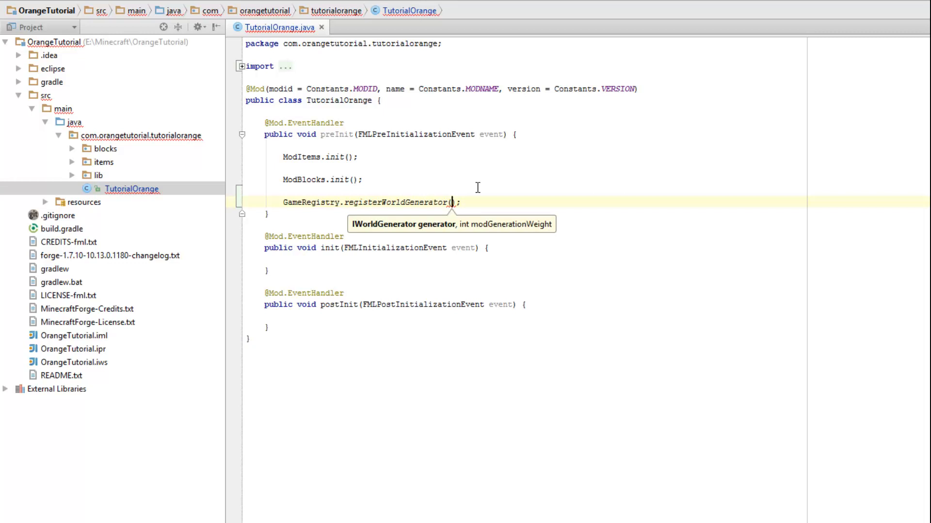
{"action": "type", "text": "new OrangeWorldGenerato"}
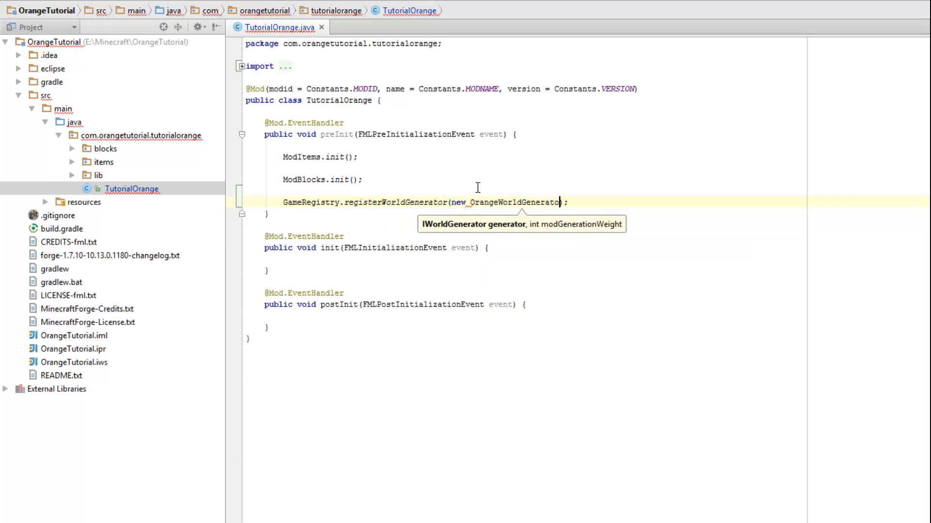
{"action": "type", "text": "(),"}
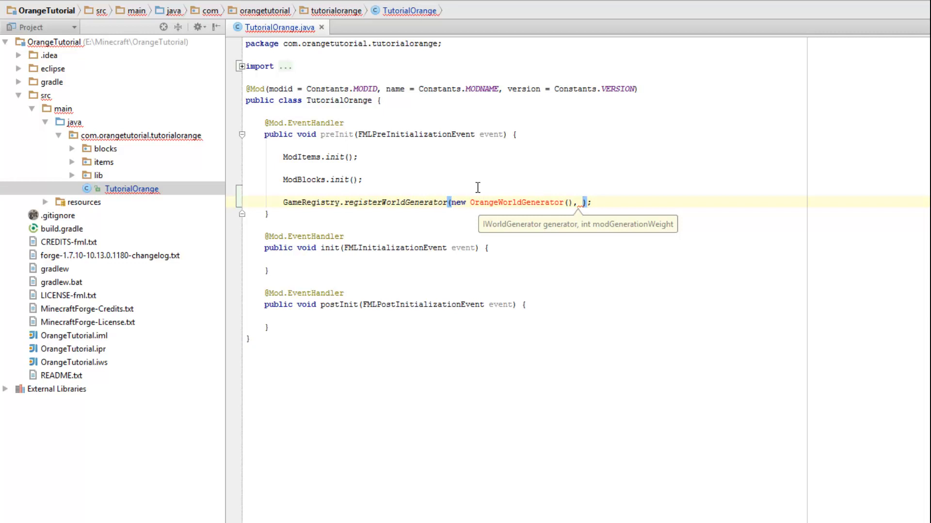
{"action": "type", "text": "10"}
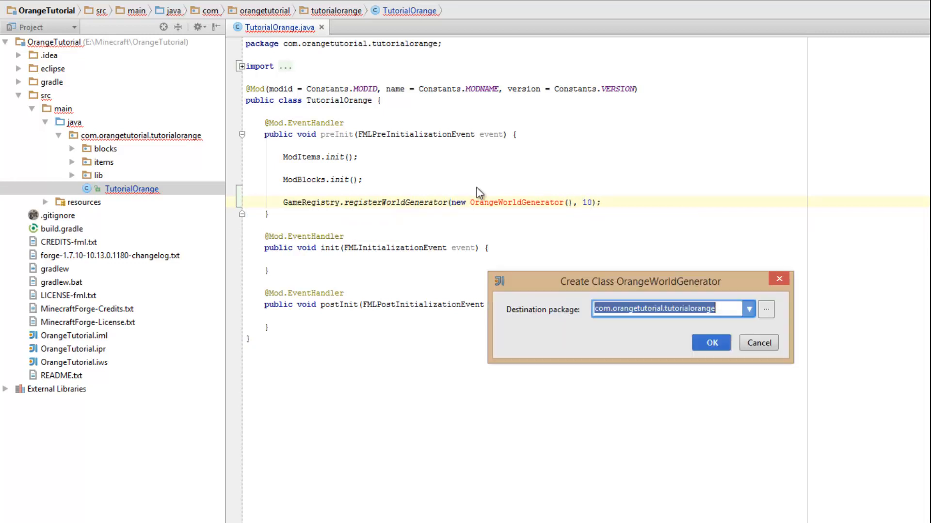
- Create OrangeWorldGenerator in com.orangetutorial.tutorialorange.world and inspect IWorldGenerator's generate signature
{"action": "type", "text": ".world"}
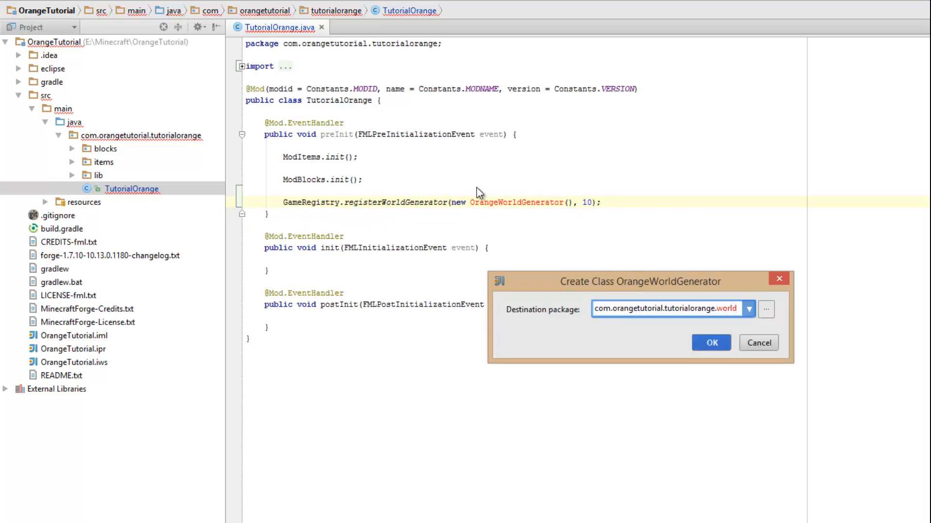
{"action": "left_click", "coordinate": [710, 343]}
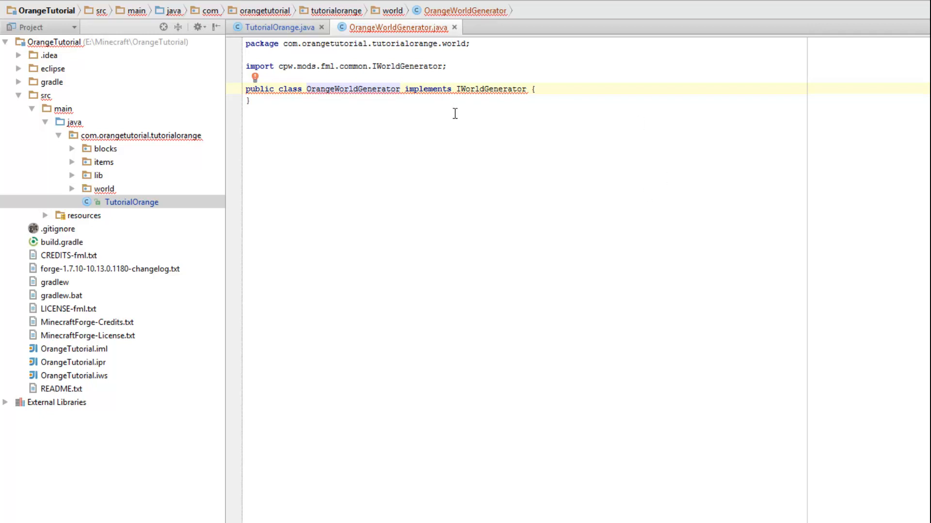
{"action": "left_click", "coordinate": [493, 88]}
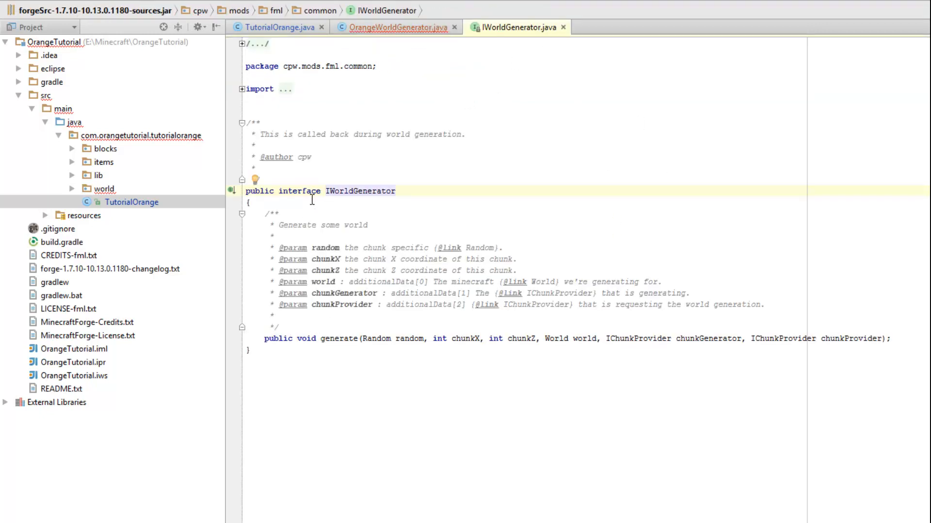
{"action": "double_click", "coordinate": [299, 191]}
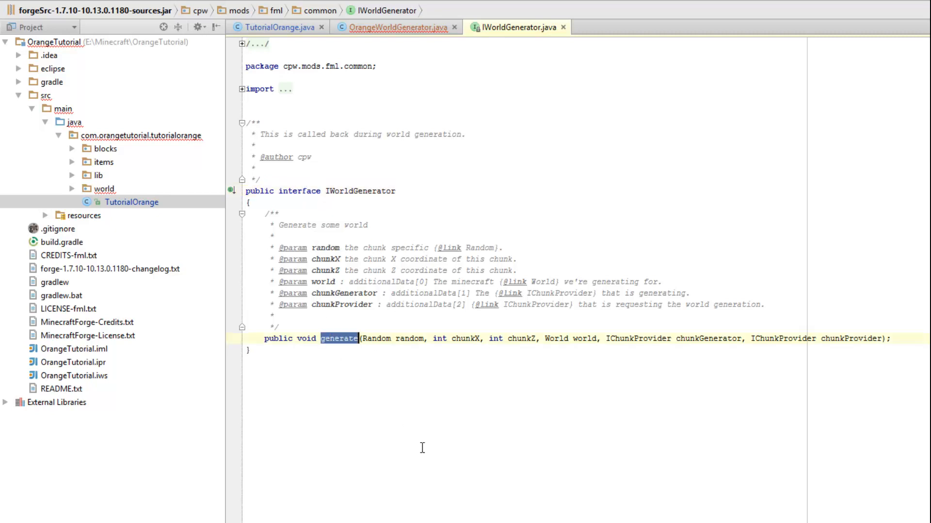
{"action": "mouse_move", "coordinate": [534, 52]}
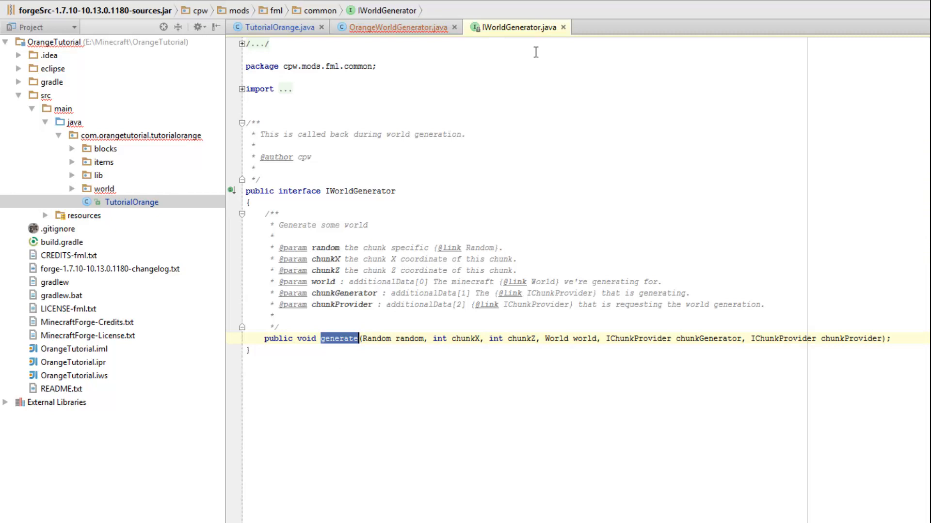
{"action": "left_click", "coordinate": [397, 27]}
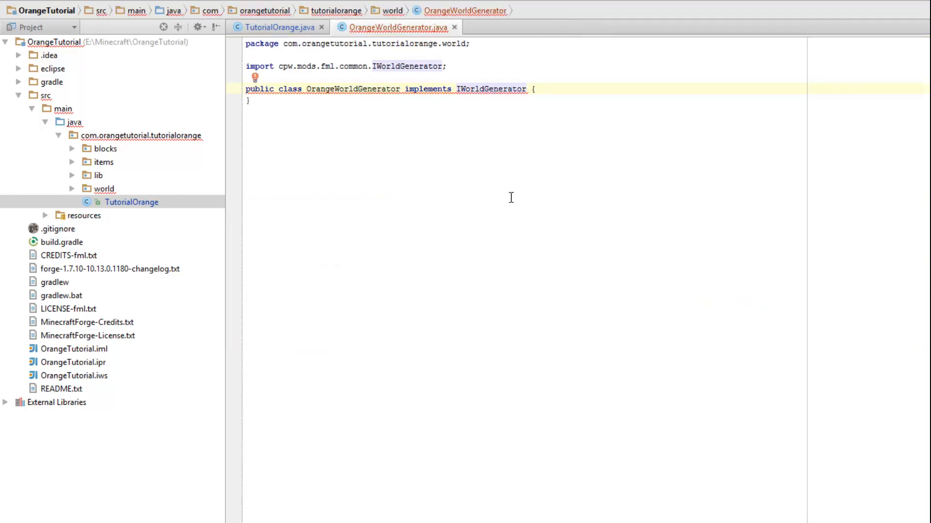
- Implement IWorldGenerator's generate method in OrangeWorldGenerator via the quick-fix
{"action": "left_click", "coordinate": [255, 78]}
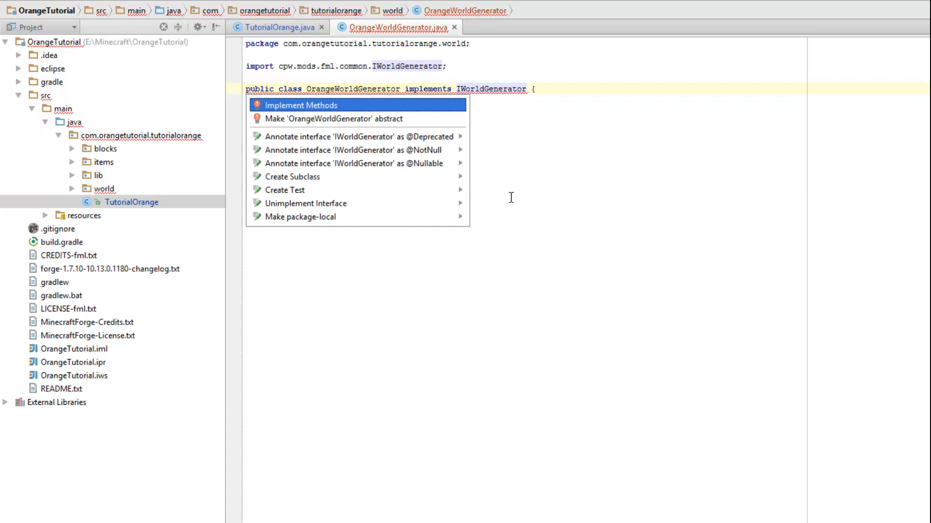
{"action": "left_click", "coordinate": [300, 104]}
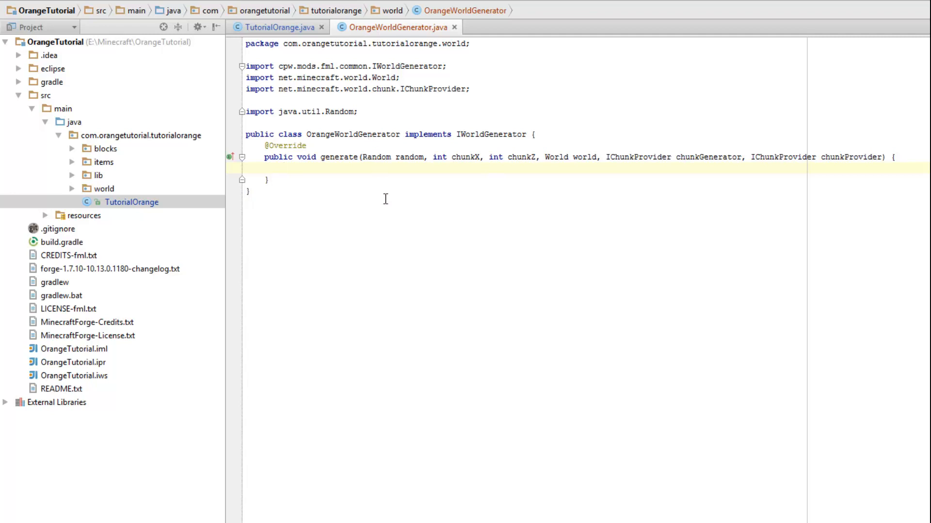
{"action": "mouse_move", "coordinate": [390, 203]}
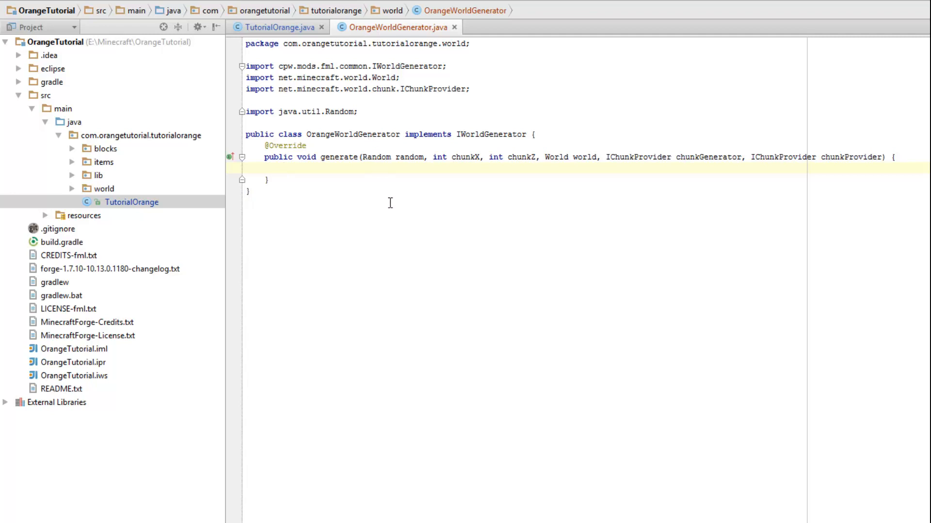
{"action": "mouse_move", "coordinate": [490, 257]}
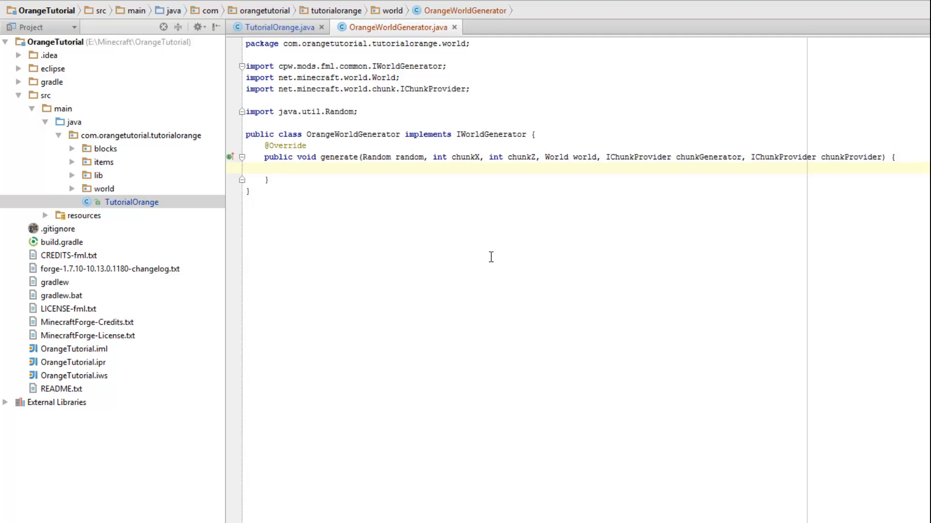
- Start switch(world.provider.dimensionId) with case 0 calling generateOverworld()
{"action": "type", "text": "switch"}
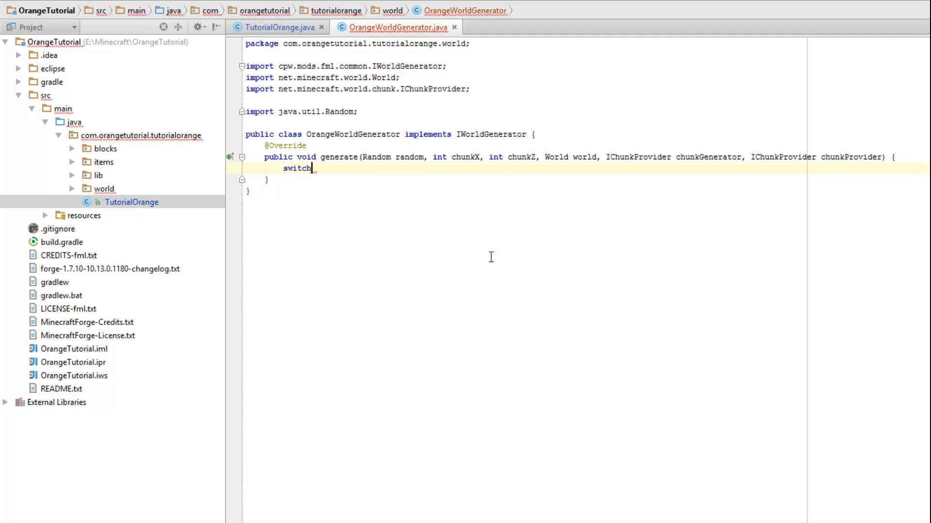
{"action": "type", "text": "(world."}
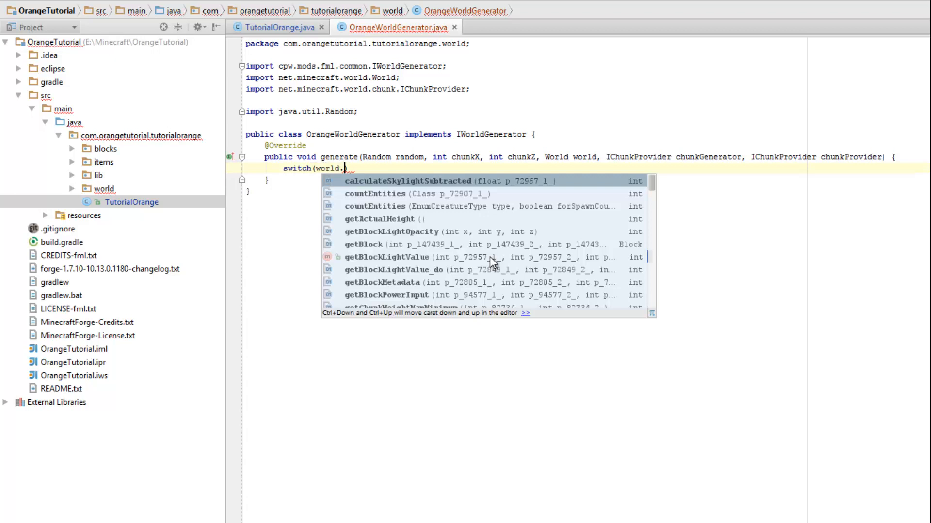
{"action": "type", "text": "provider.dimensionId) {"}
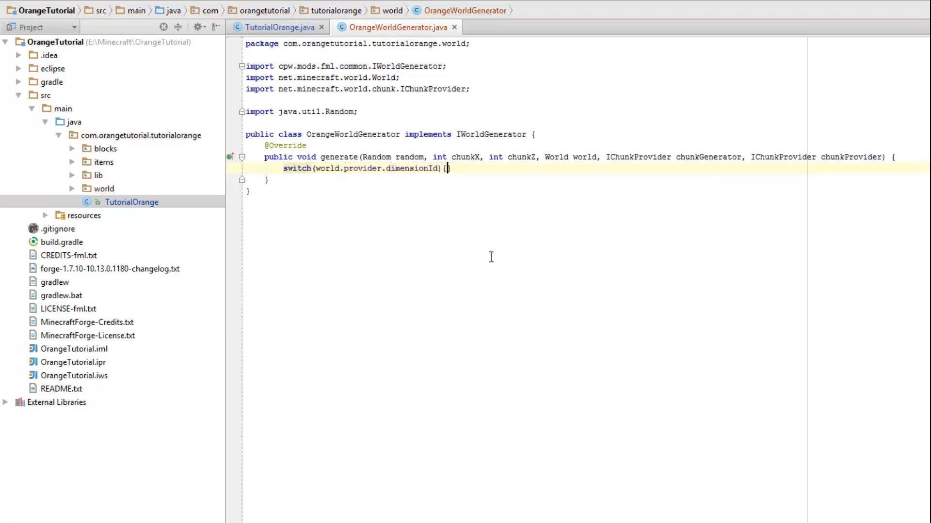
{"action": "type", "text": "case 0"}
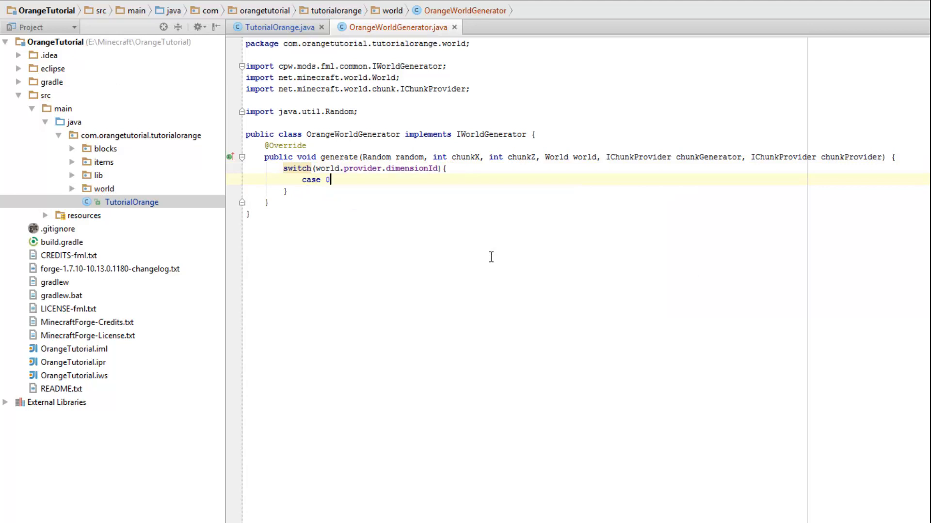
{"action": "type", "text": ":"}
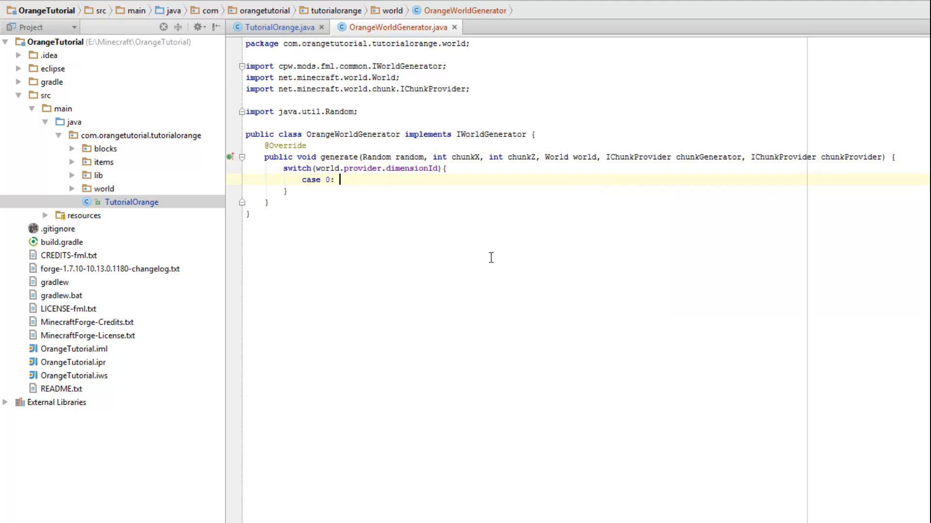
{"action": "type", "text": "generateOverworl"}
{"action": "type", "text": "case 1: generateEn"}
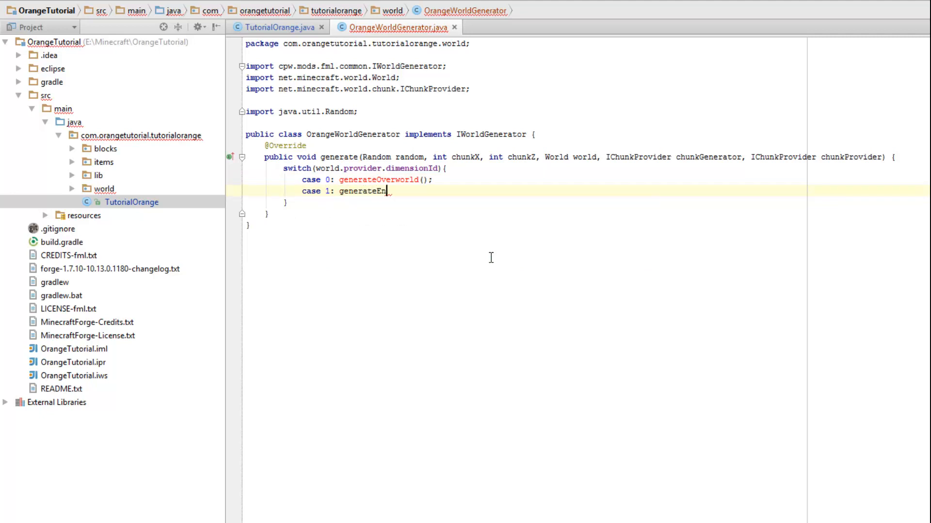
{"action": "type", "text": "d();"}
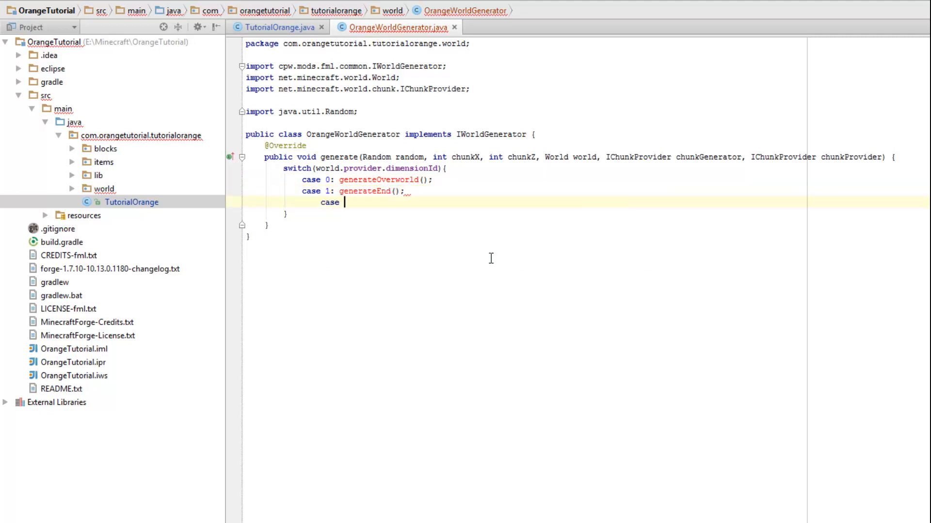
- Add cases 1 and -1 for generateEnd() and generateNether() with breaks, default to generateOverworld()
{"action": "type", "text": "-1:"}
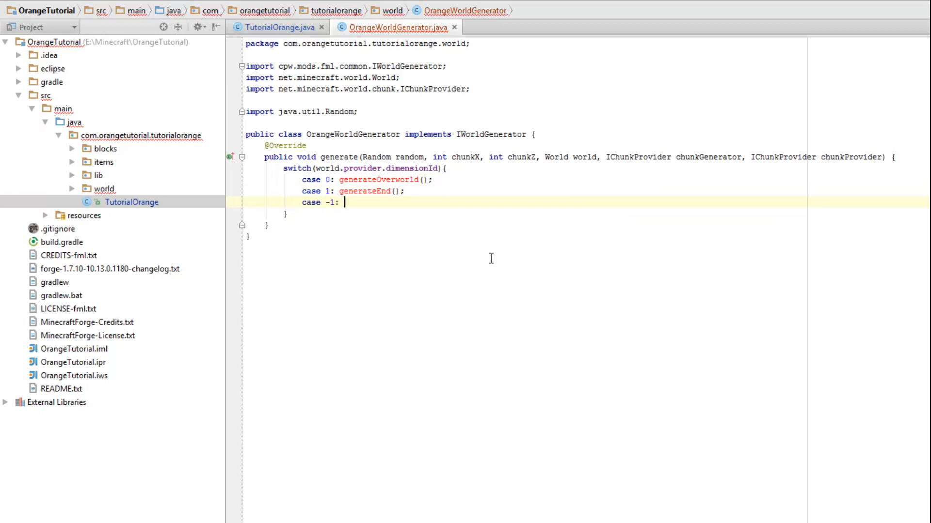
{"action": "type", "text": "generateNether();"}
{"action": "left_click", "coordinate": [369, 179]}
{"action": "type", "text": " break;"}
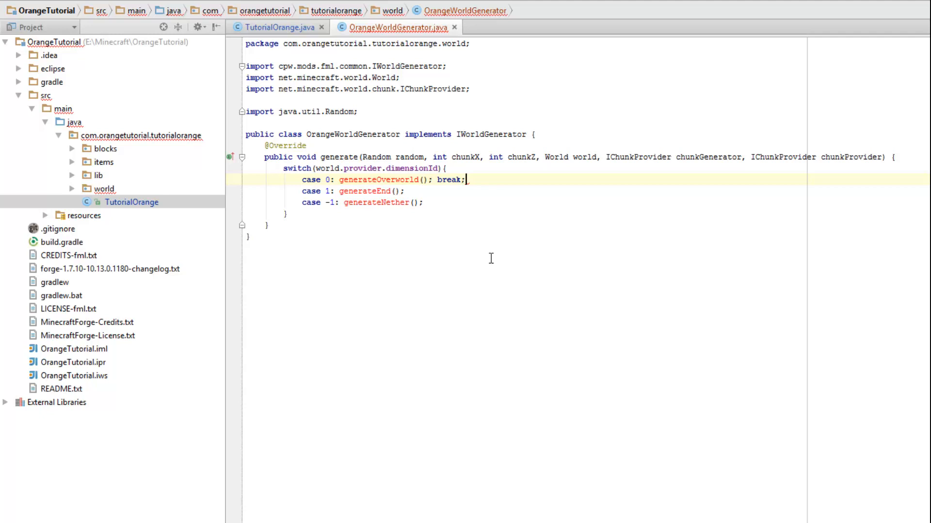
{"action": "type", "text": "breka;"}
{"action": "type", "text": "d"}
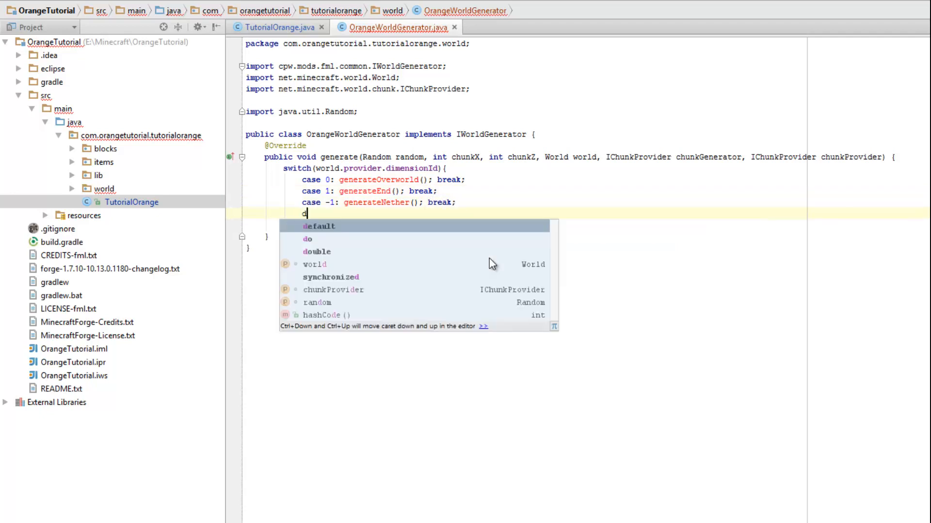
{"action": "type", "text": "efault: genear"}
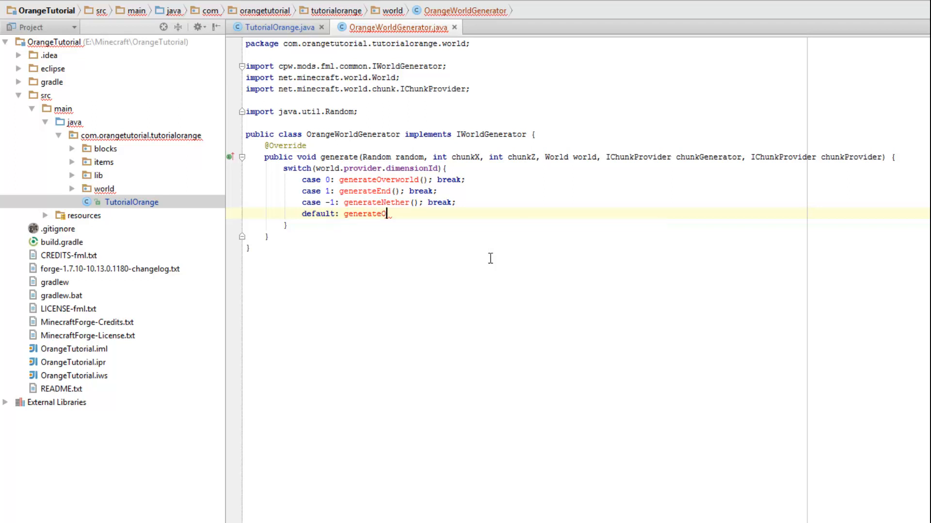
{"action": "key", "text": "Backspace"}
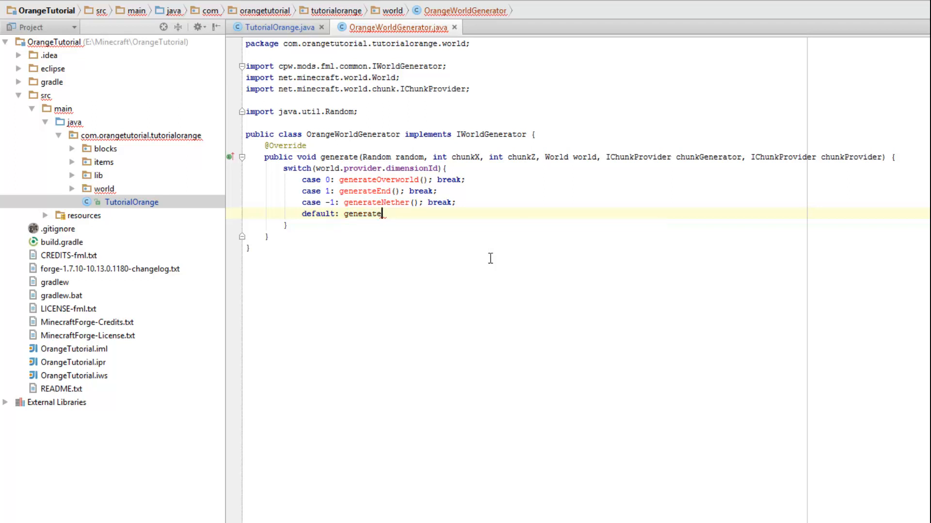
{"action": "type", "text": "Overworld();"}
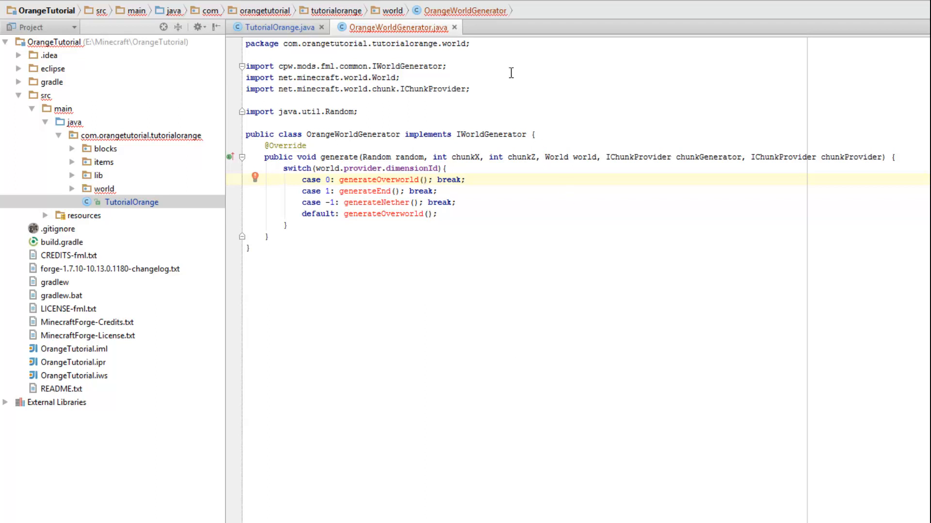
{"action": "left_click_drag", "start_coordinate": [363, 158], "coordinate": [896, 157]}
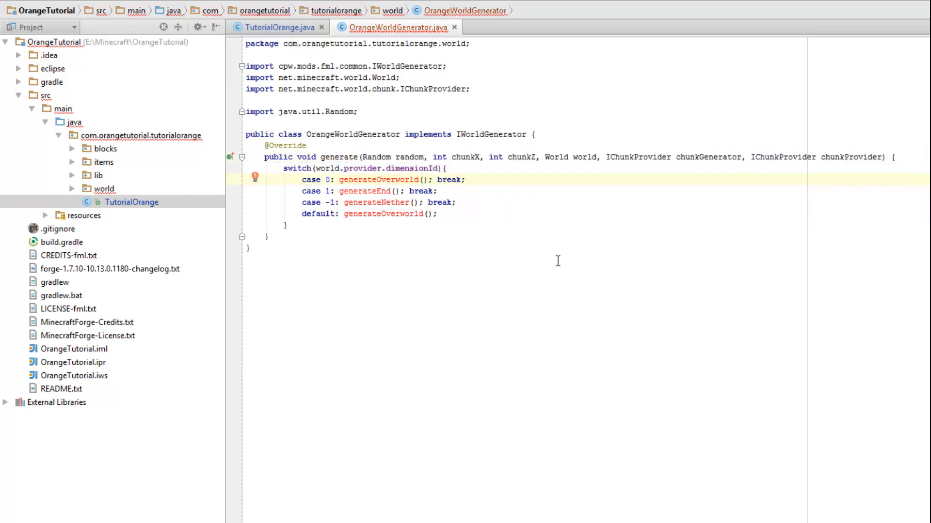
- Pass random, world, chunkX * 16, chunkZ * 16 to generateOverworld and copy the arguments to the other calls
{"action": "type", "text": "random, world,"}
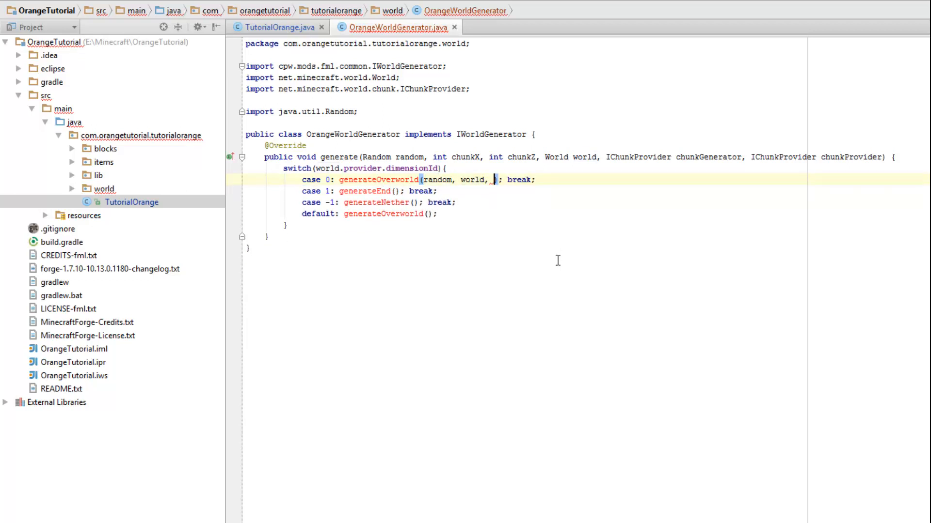
{"action": "double_click", "coordinate": [521, 157]}
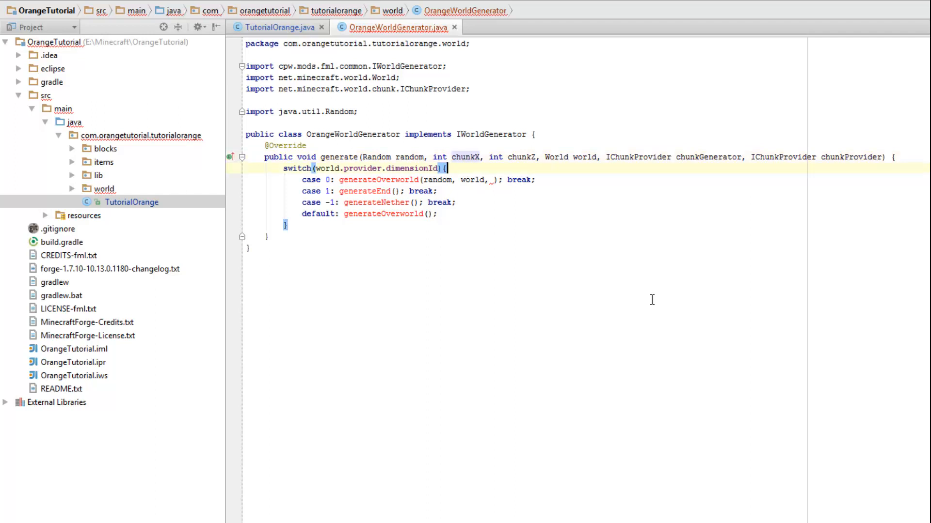
{"action": "type", "text": "chunkX"}
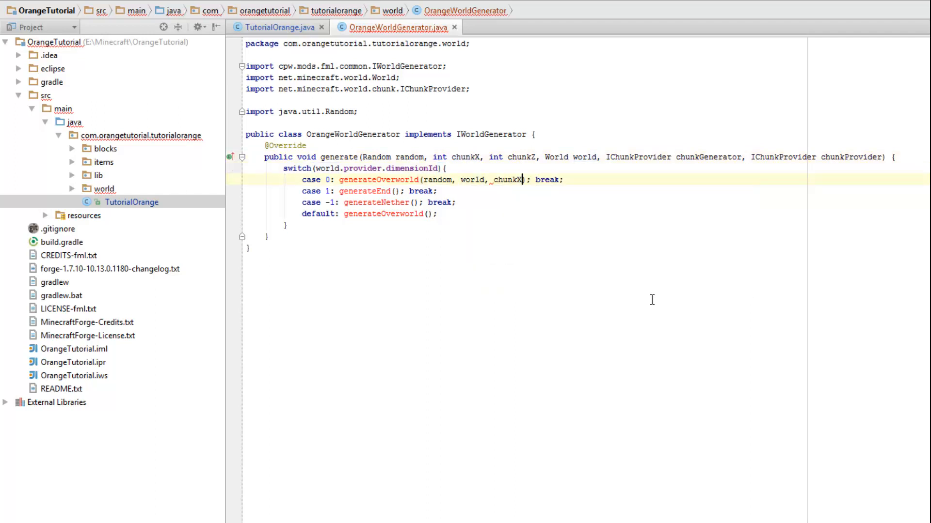
{"action": "type", "text": "* 16,"}
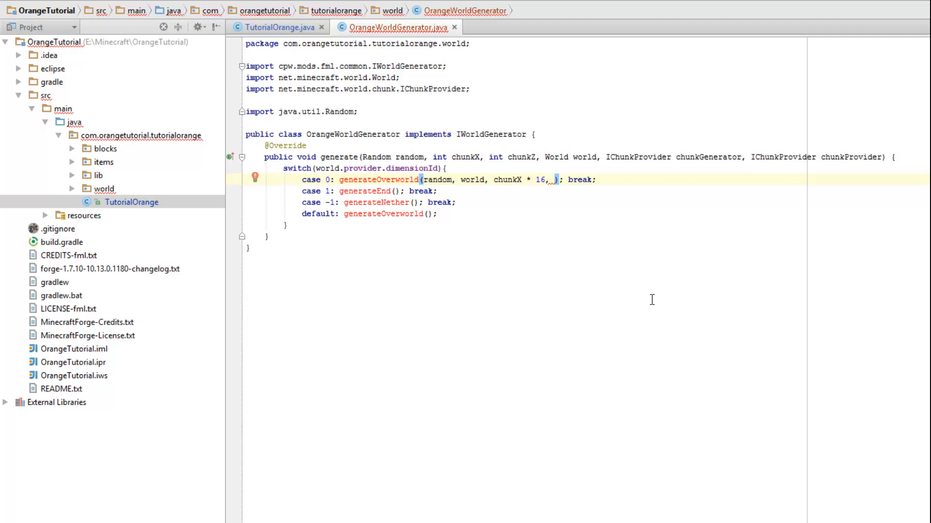
{"action": "type", "text": "chunkZ"}
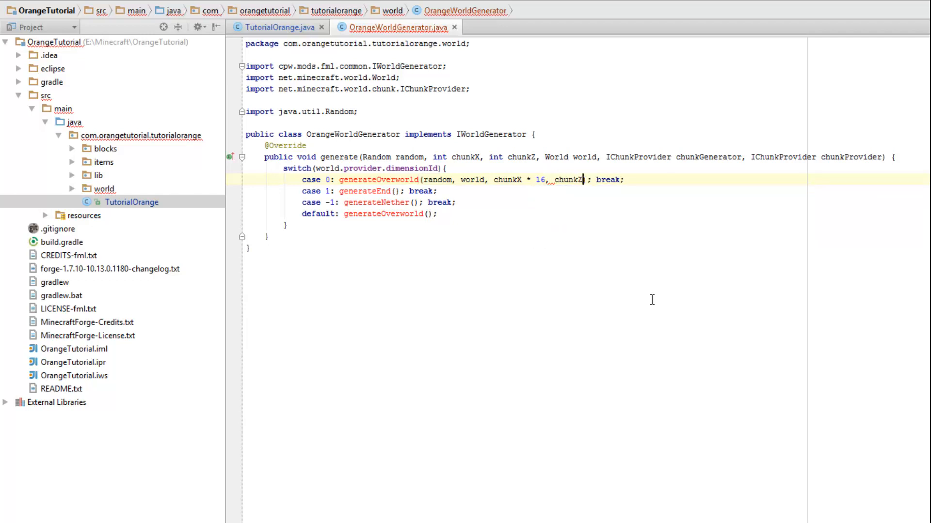
{"action": "type", "text": "* 16"}
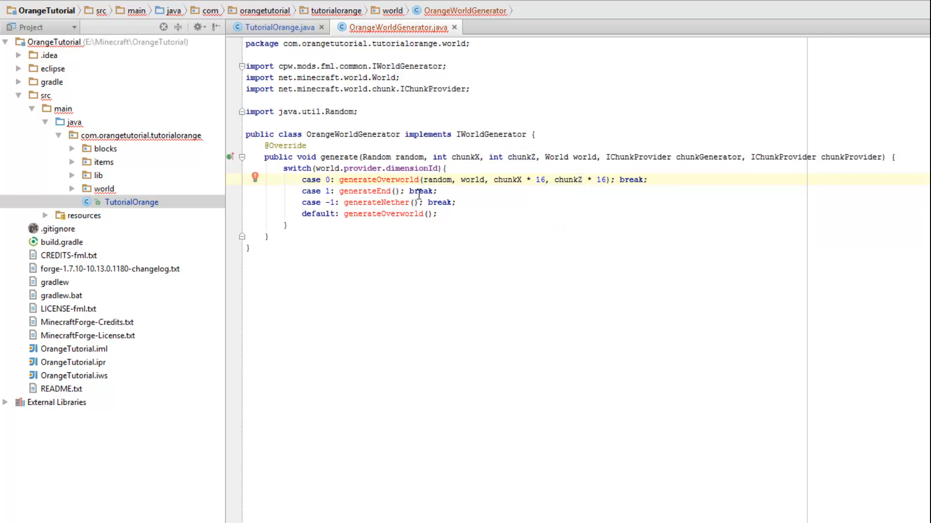
{"action": "left_click_drag", "start_coordinate": [423, 180], "coordinate": [604, 181]}
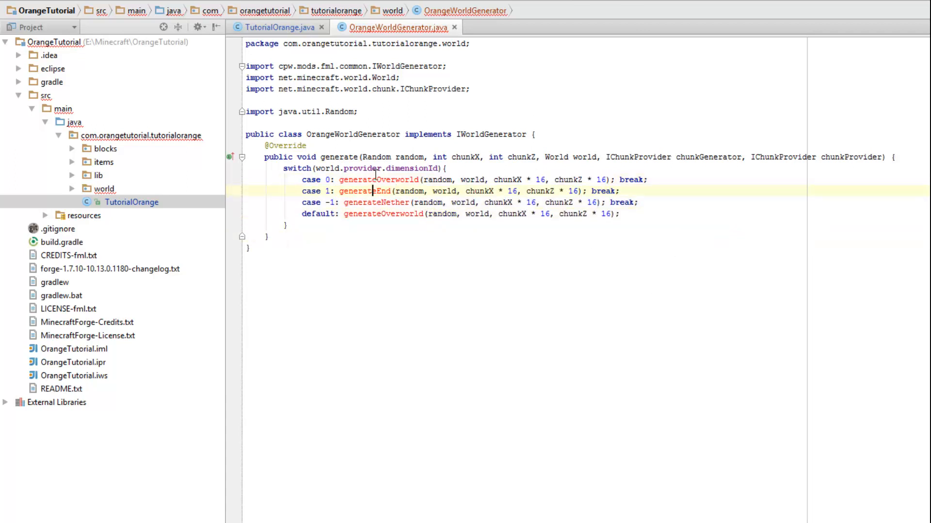
- Generate private generateOverworld, generateEnd and generateNether methods taking random, world, x and z
{"action": "left_click", "coordinate": [378, 180]}
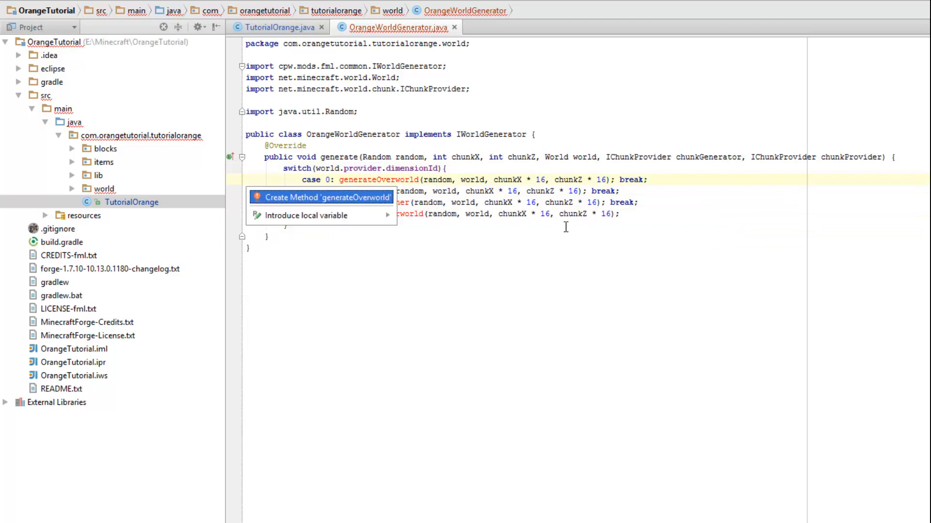
{"action": "left_click", "coordinate": [327, 197]}
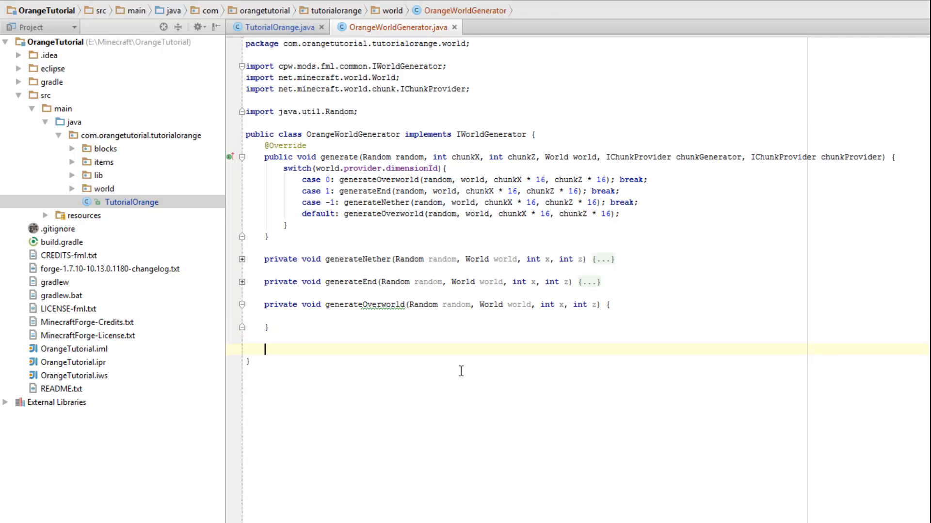
- Begin public void addOres(Block block, World world, Random random, int blockXPos, int blockZPos, importing net.minecraft.block.Block
{"action": "type", "text": "public void addOres() {"}
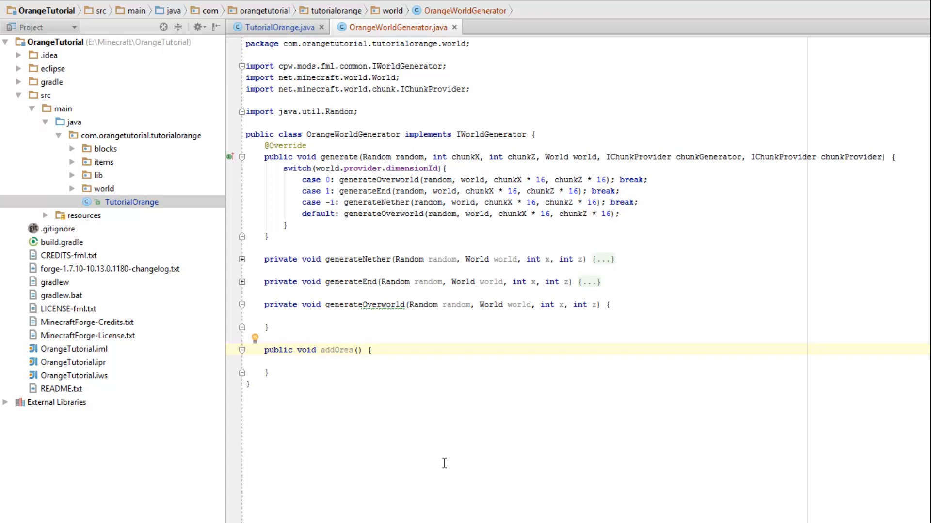
{"action": "type", "text": "Block block,"}
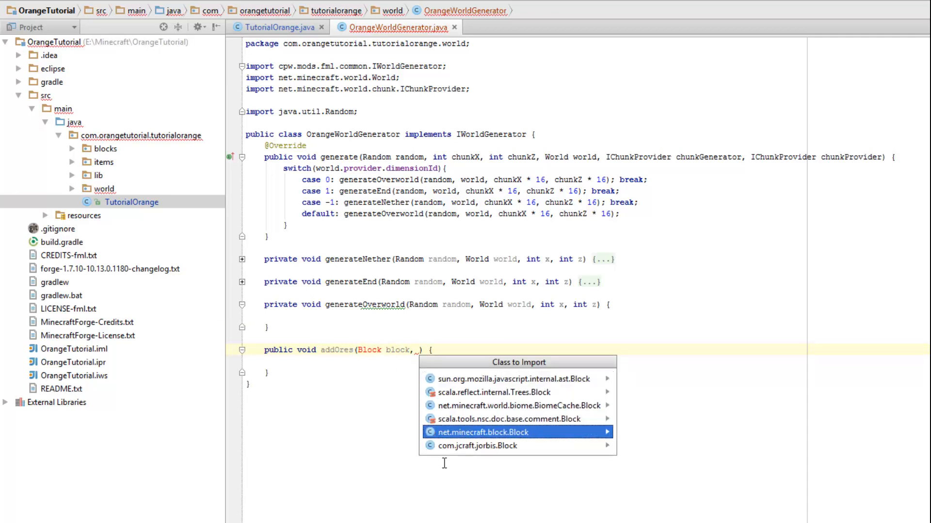
{"action": "left_click", "coordinate": [483, 433]}
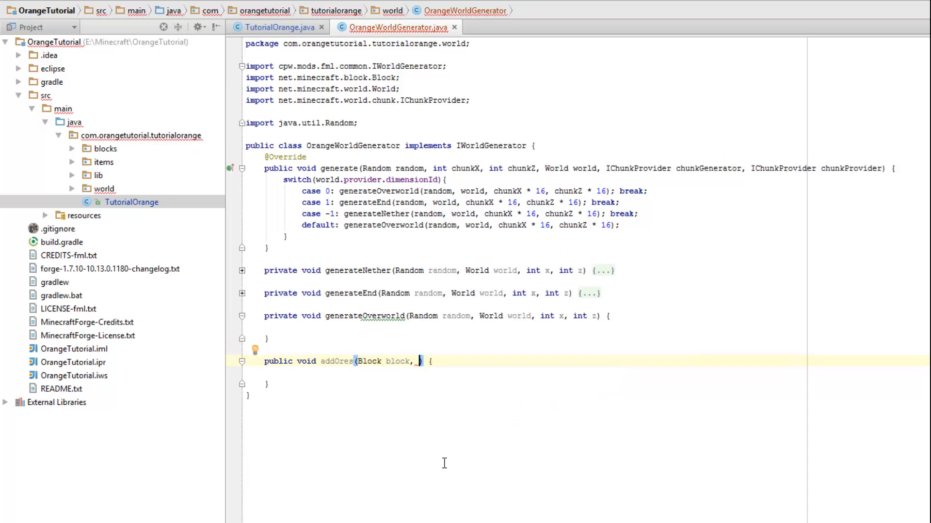
{"action": "type", "text": "World world, Random random,"}
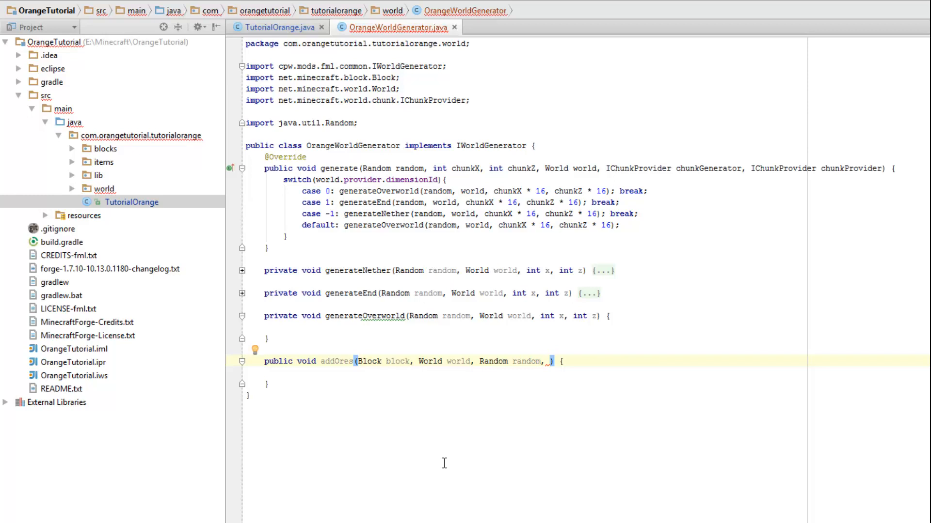
{"action": "type", "text": "int"}
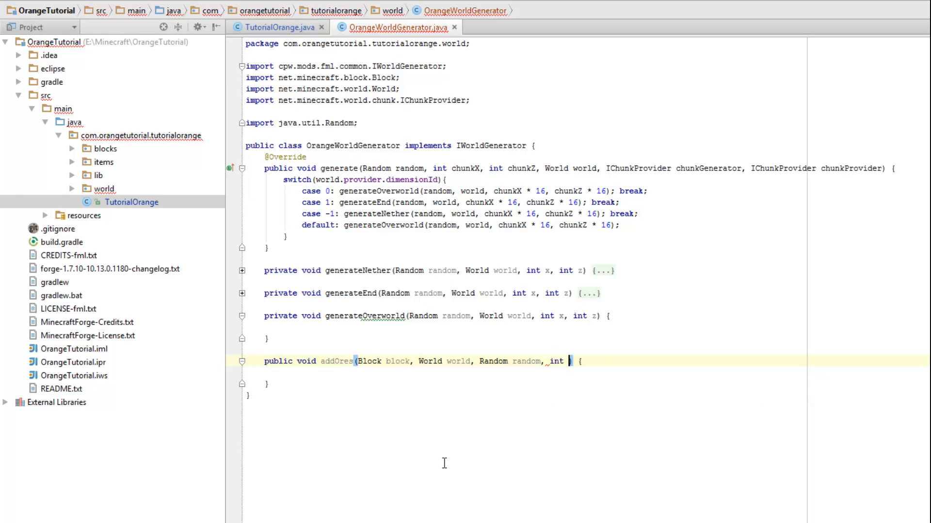
{"action": "type", "text": "blockXP"}
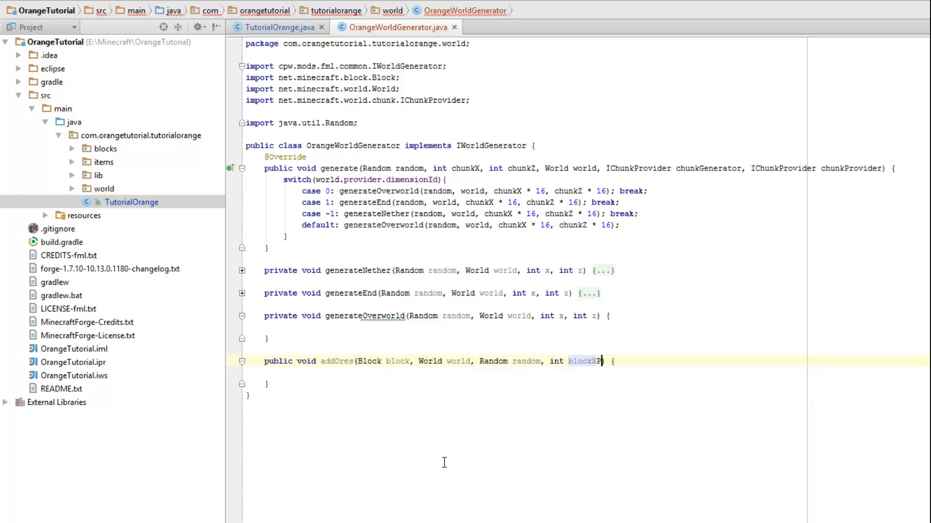
{"action": "type", "text": "Pos,"}
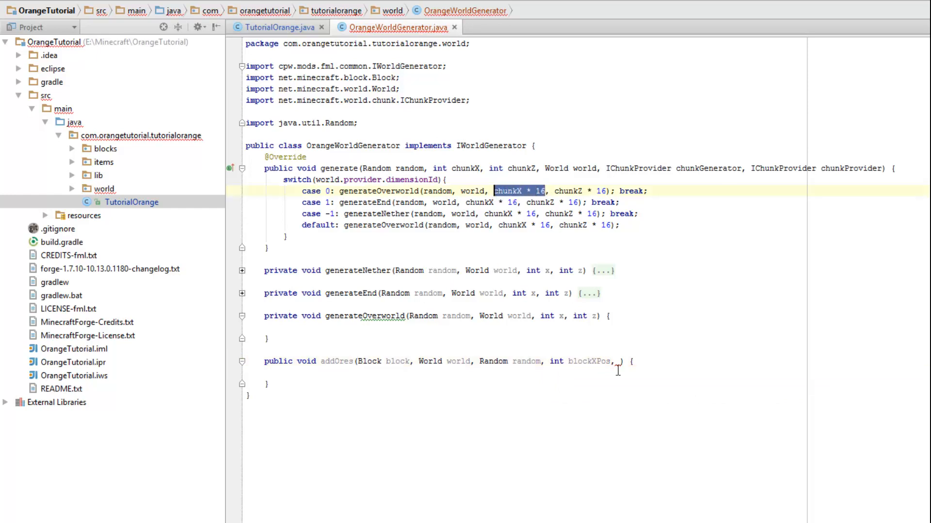
{"action": "type", "text": "u"}
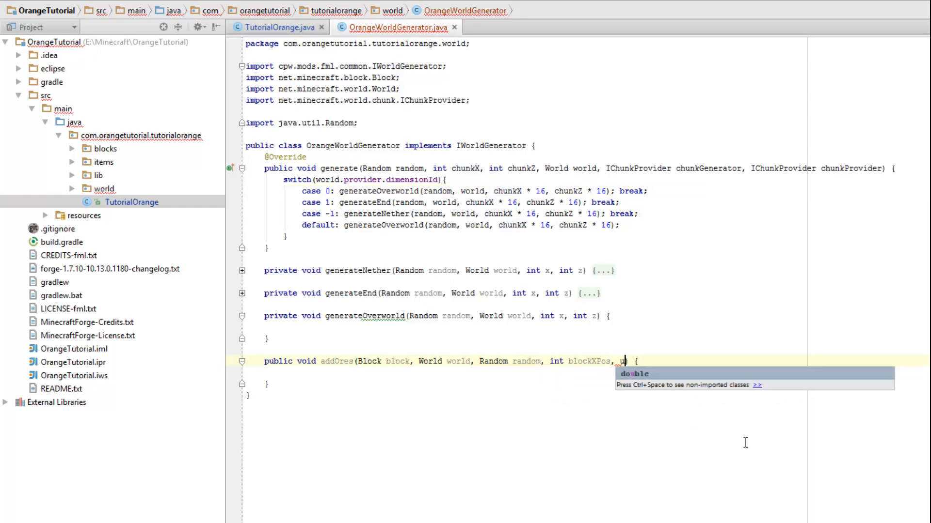
{"action": "type", "text": "int blockZPos,"}
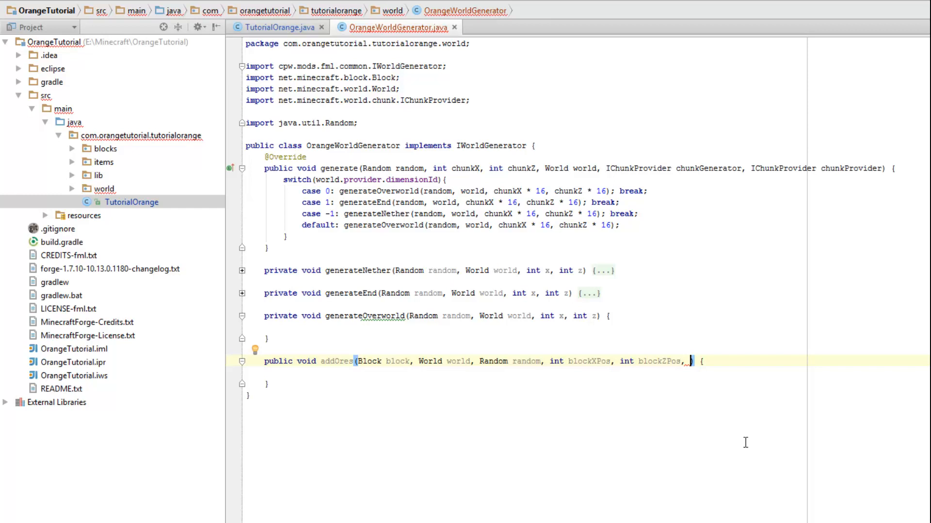
- Finish the addOres parameters with int minVainSize, maxVainSize, chanceToSpawn, minY and maxY and an empty body
{"action": "type", "text": "int m"}
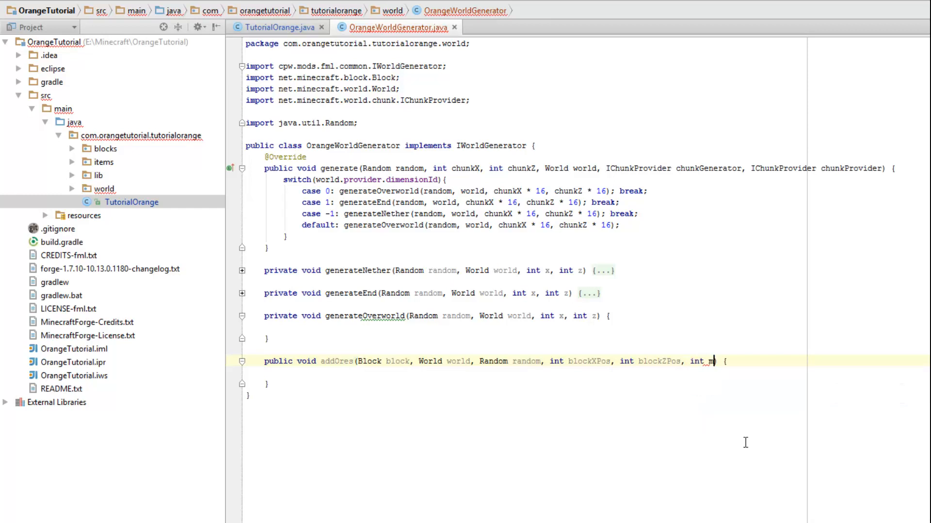
{"action": "type", "text": "inVainSize, int maxVain"}
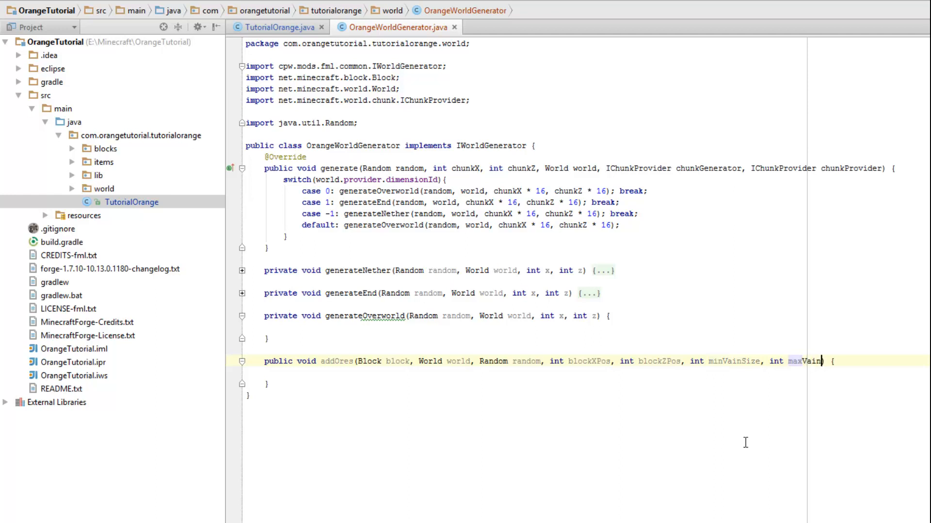
{"action": "type", "text": "Size,"}
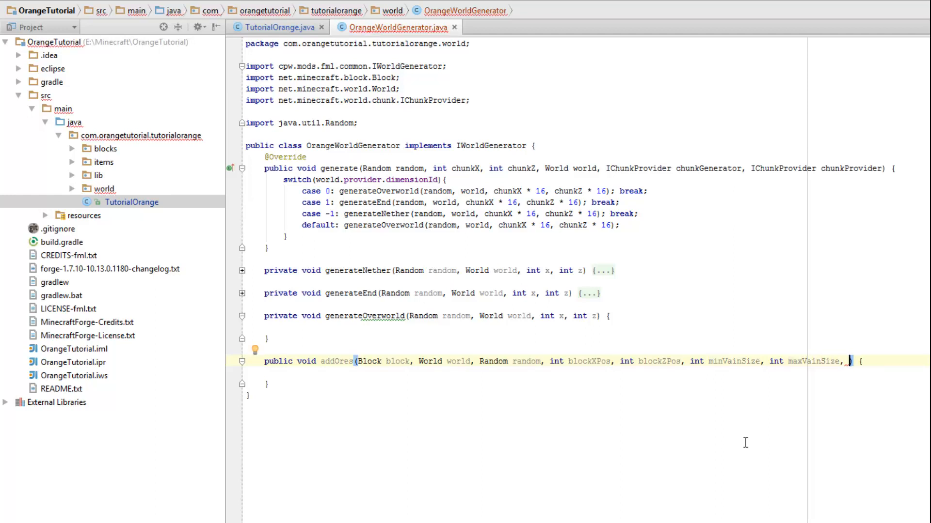
{"action": "type", "text": "int cha"}
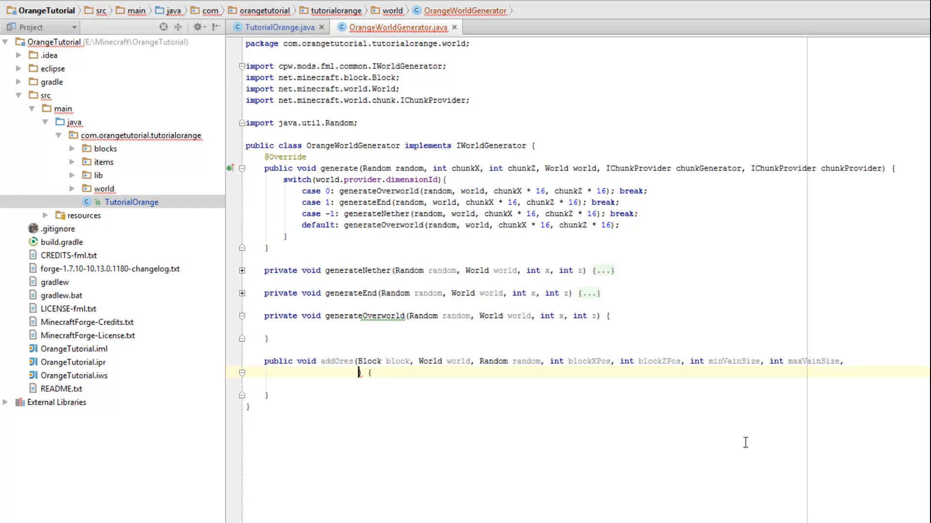
{"action": "type", "text": "int chance"}
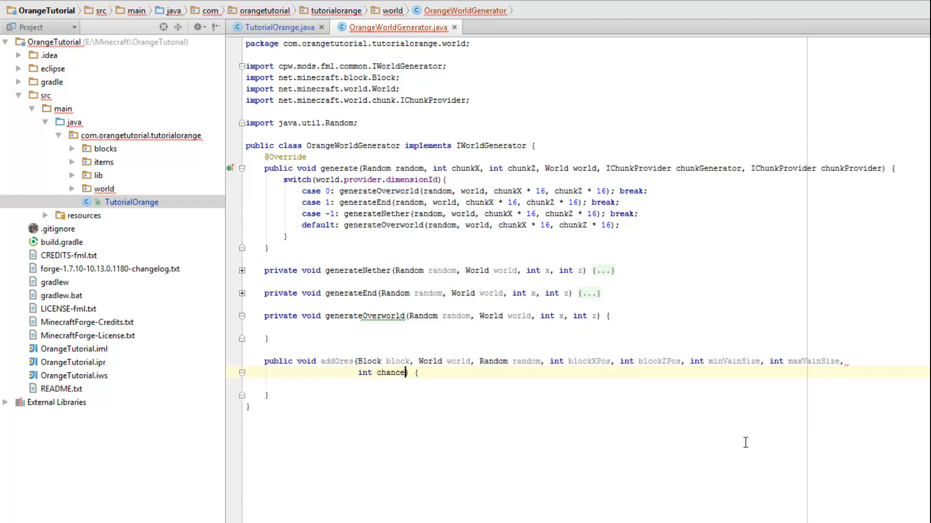
{"action": "type", "text": "ToSpawn, ti"}
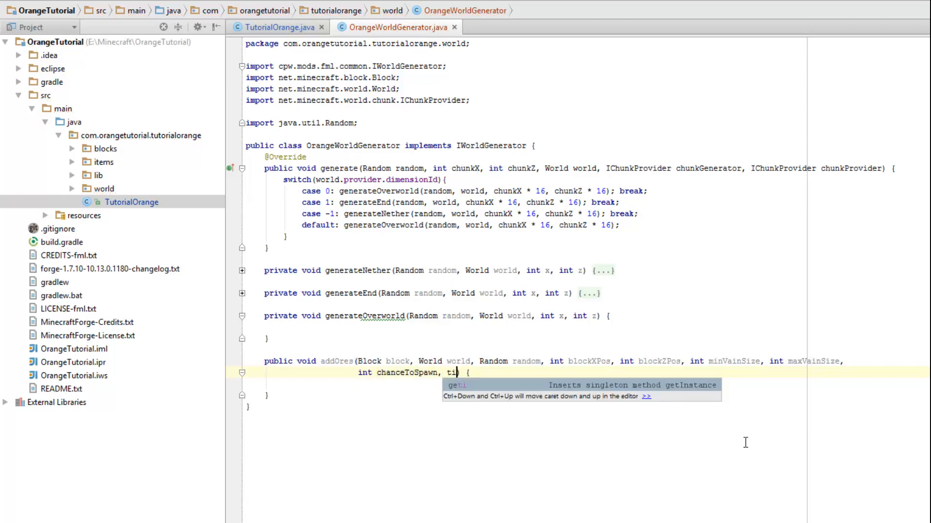
{"action": "type", "text": "nt minY, int maxY"}
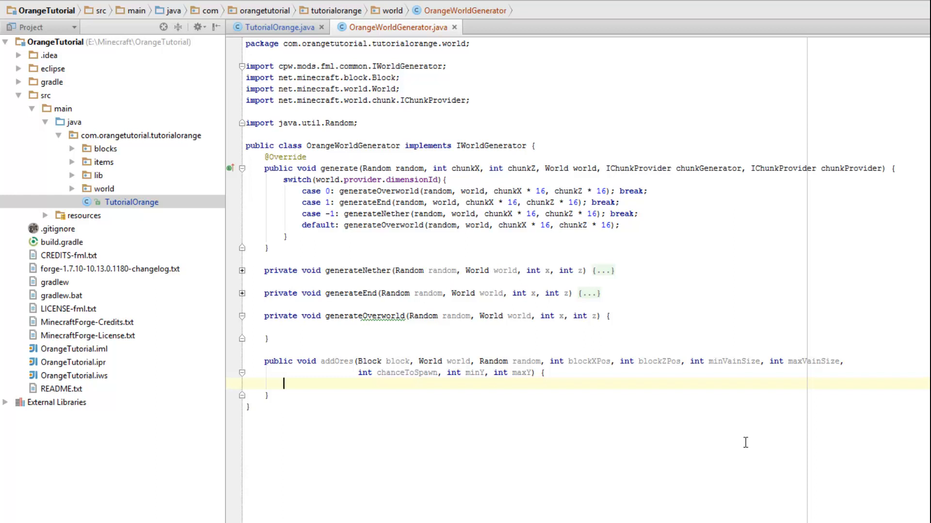
{"action": "type", "text": "6"}
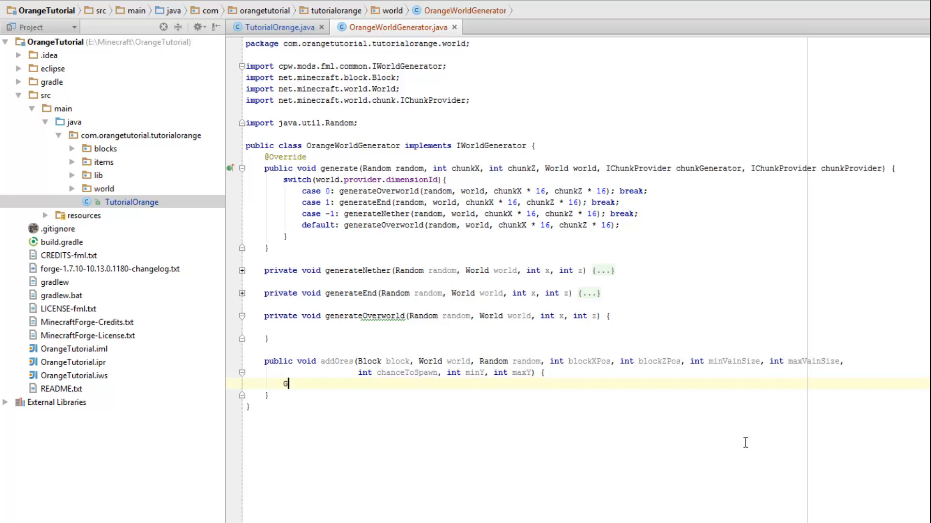
- Create WorldGenMinable(block, minVainSize + random.nextInt(maxVainSize - minVainSize), Blocks.stone) in addOres
{"action": "type", "text": "WorldGenMinable minable = new WorldGenMinable("}
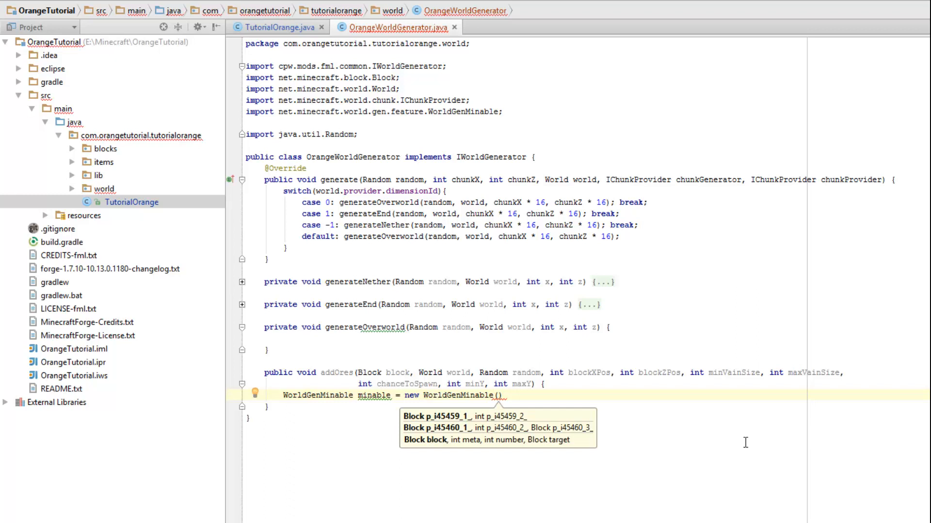
{"action": "type", "text": "block,"}
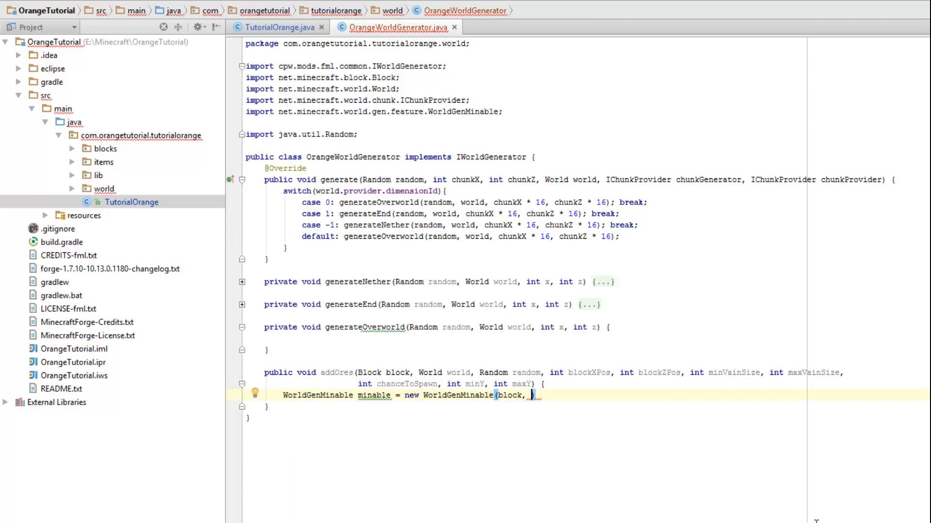
{"action": "type", "text": "min"}
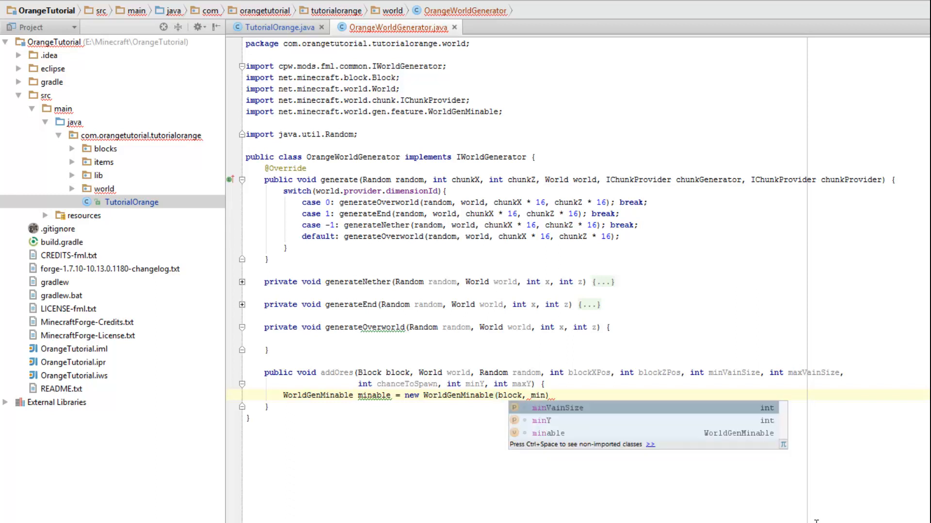
{"action": "type", "text": "minVainSize +"}
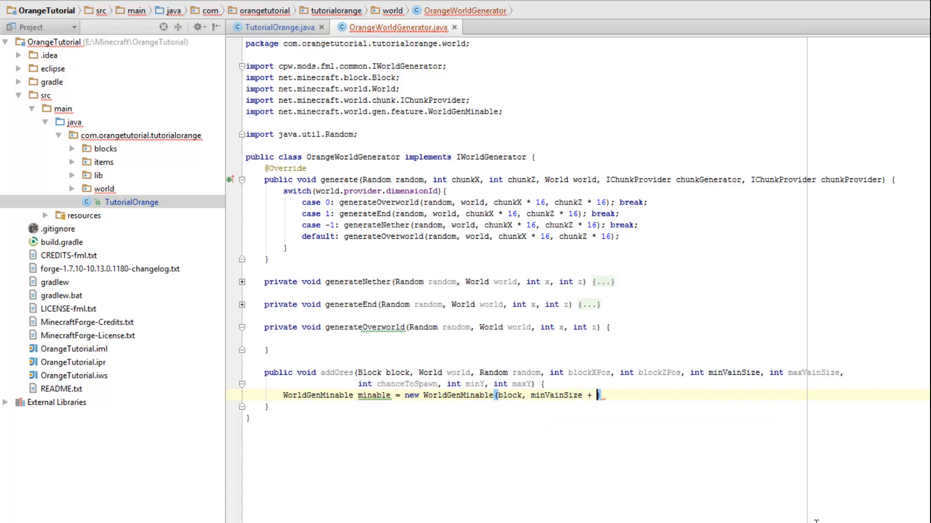
{"action": "key", "text": "BackSpace"}
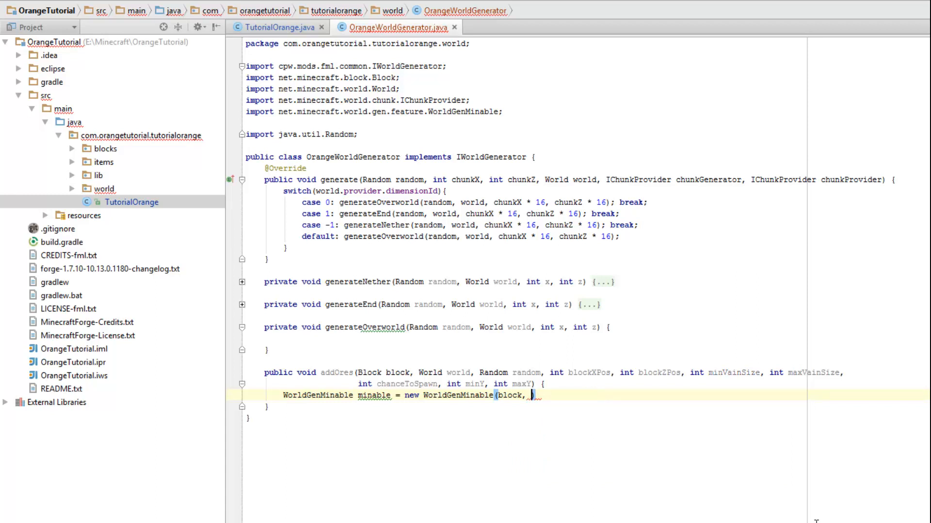
{"action": "type", "text": "minVainSize +"}
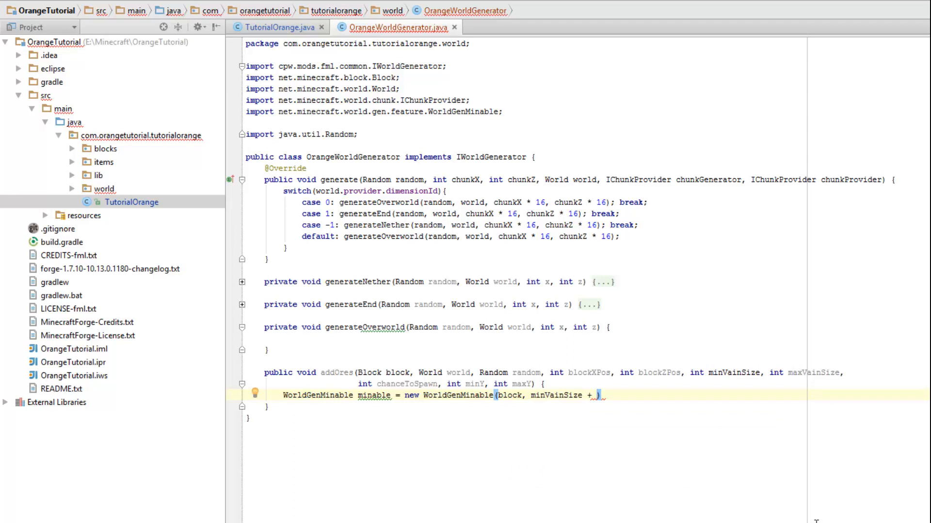
{"action": "type", "text": "R"}
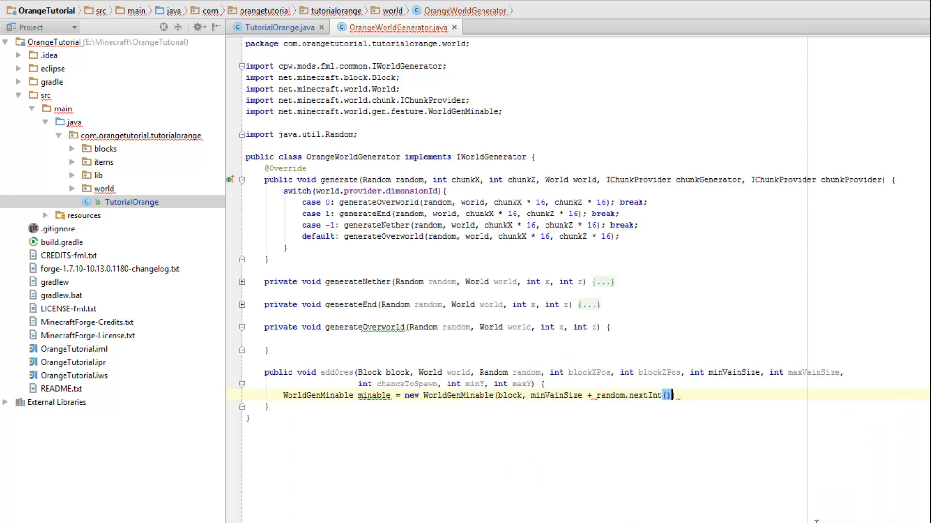
{"action": "type", "text": "maxVainSize -"}
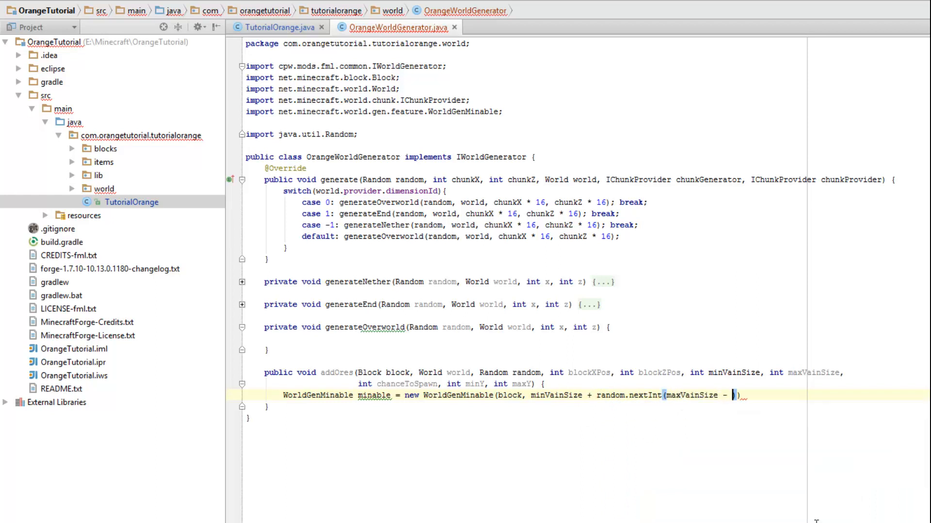
{"action": "type", "text": "minVainSize)"}
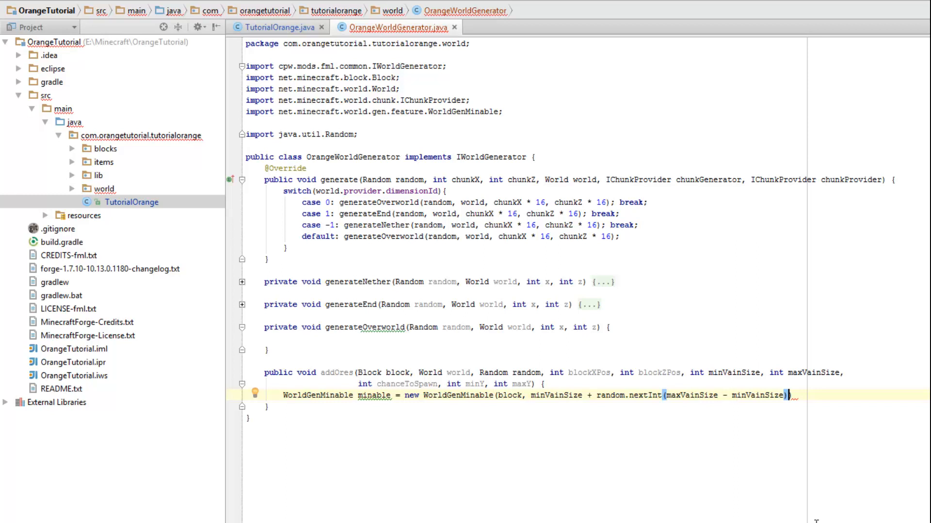
{"action": "type", "text": ","}
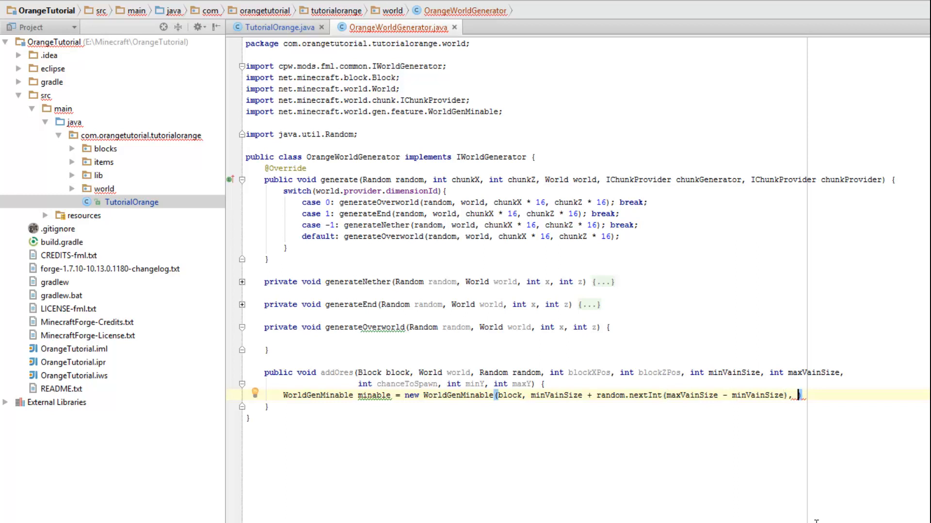
{"action": "type", "text": "Block."}
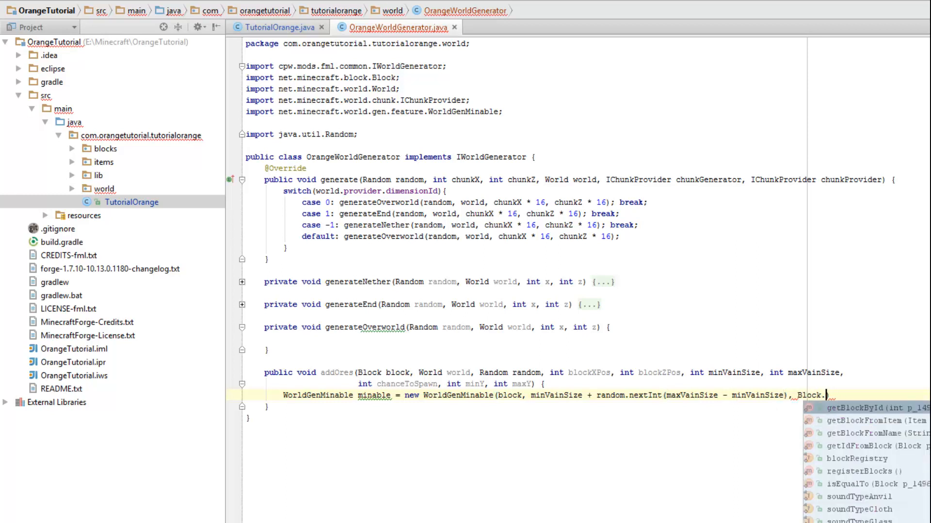
{"action": "type", "text": "stone);"}
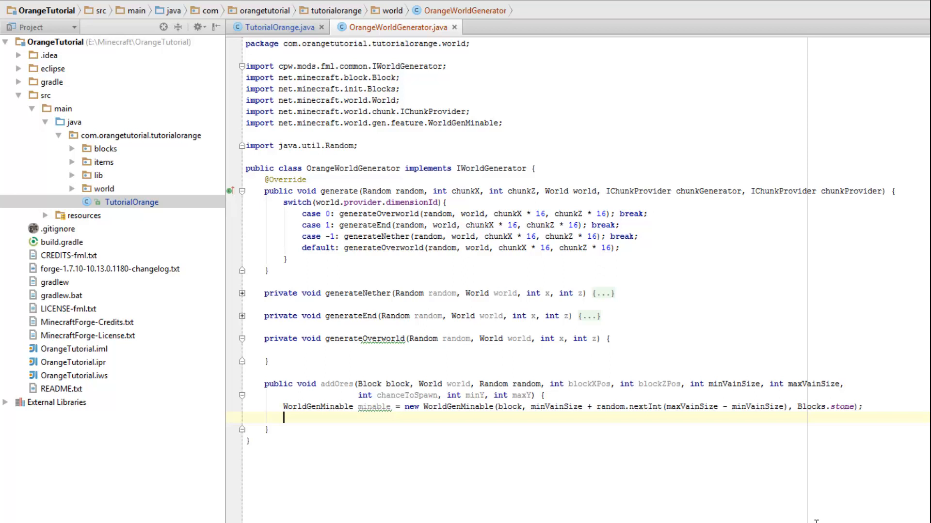
- Add a for loop running i from 0 to chanceToSpawn in addOres
{"action": "type", "text": "for ("}
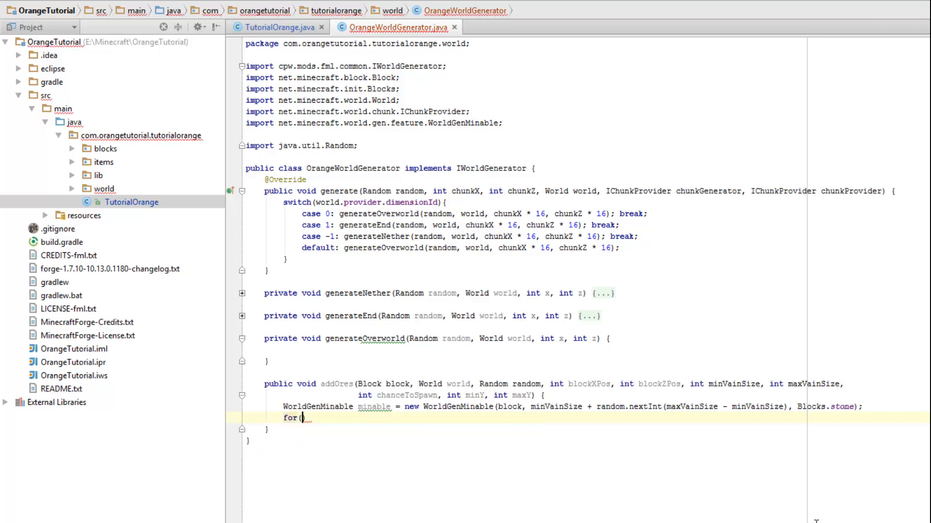
{"action": "type", "text": "int i"}
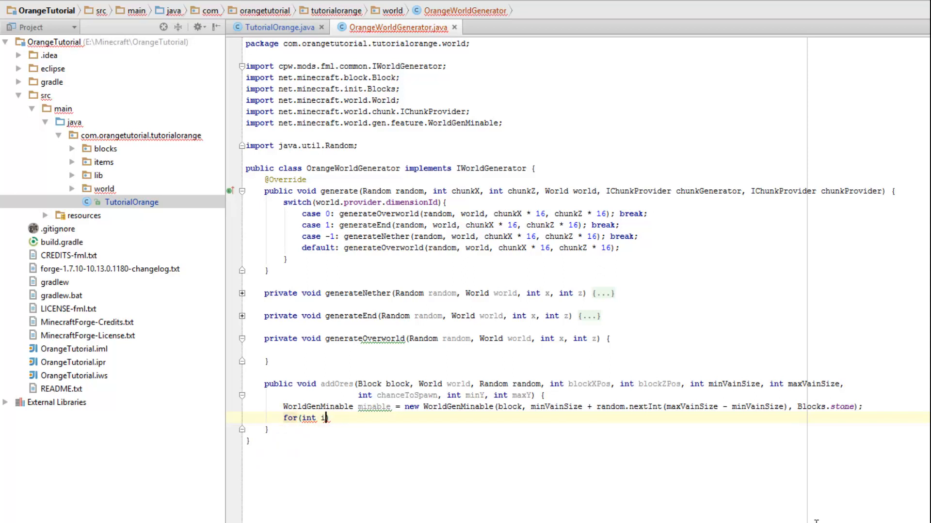
{"action": "type", "text": "= 0;"}
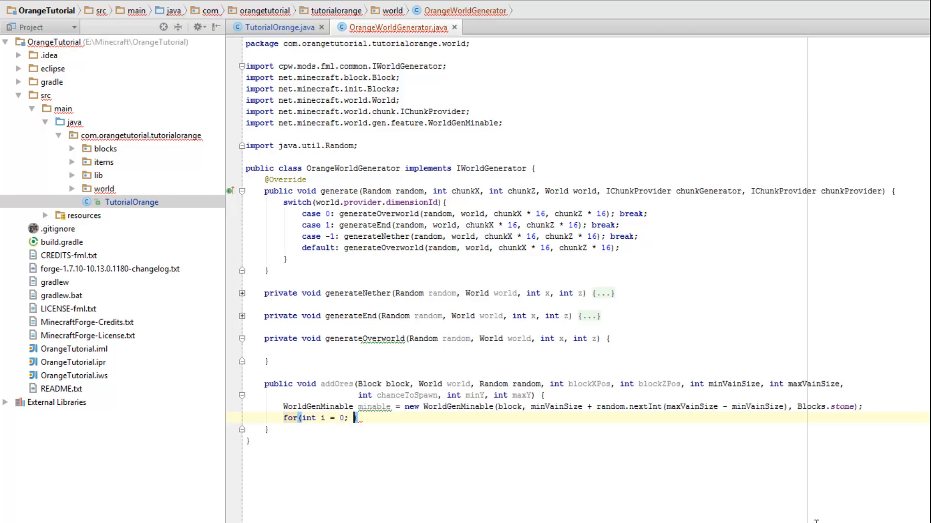
{"action": "type", "text": "i < chanceToSpawn"}
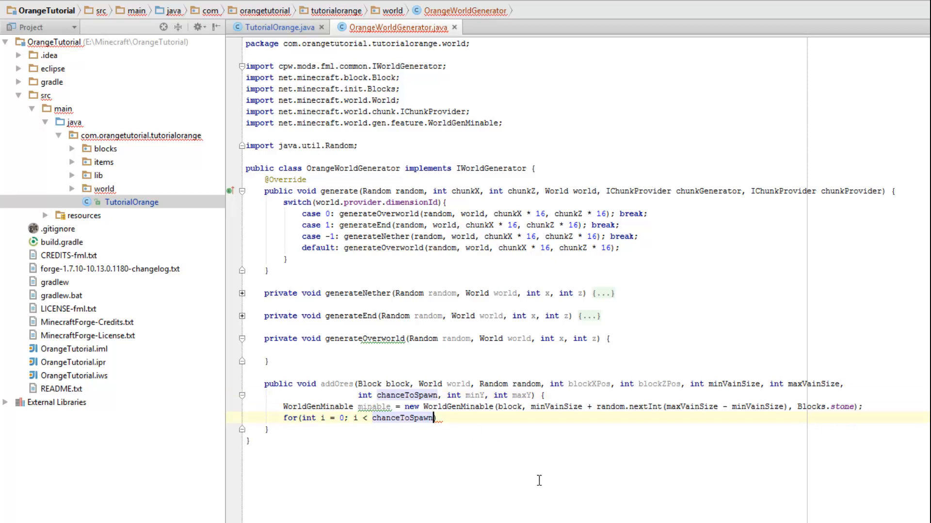
{"action": "type", "text": ", i"}
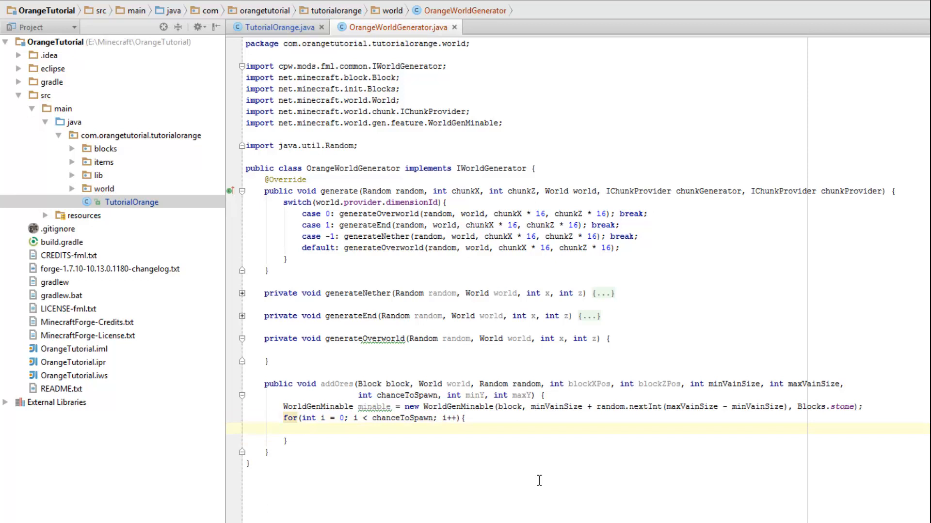
- Compute posX and posZ as blockPos + random.nextInt(16) and posY as minY + random.nextInt(maxY - minY)
{"action": "type", "text": "int"}
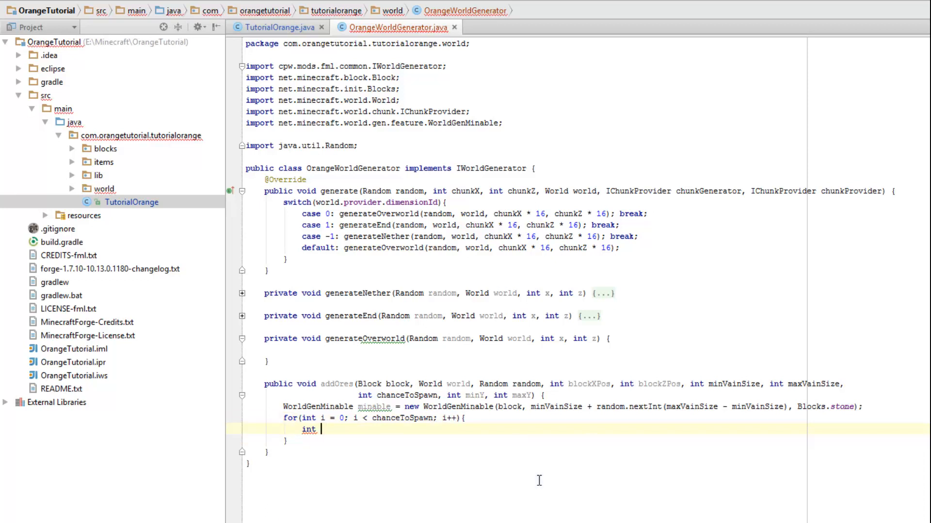
{"action": "type", "text": "posX ="}
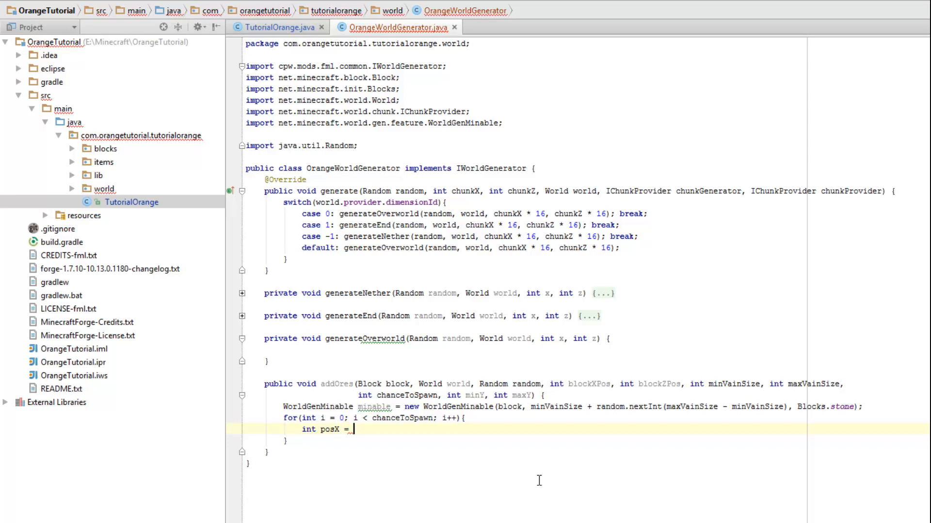
{"action": "type", "text": "ch"}
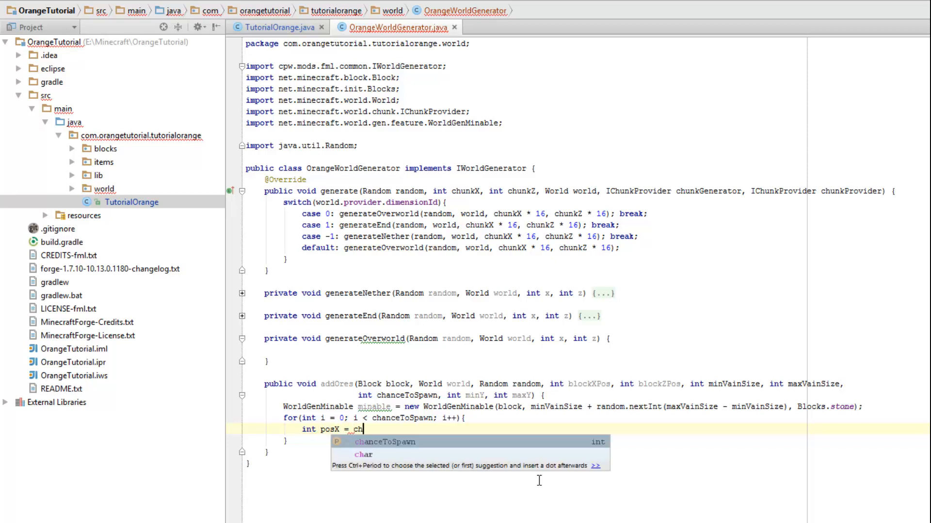
{"action": "type", "text": "bb"}
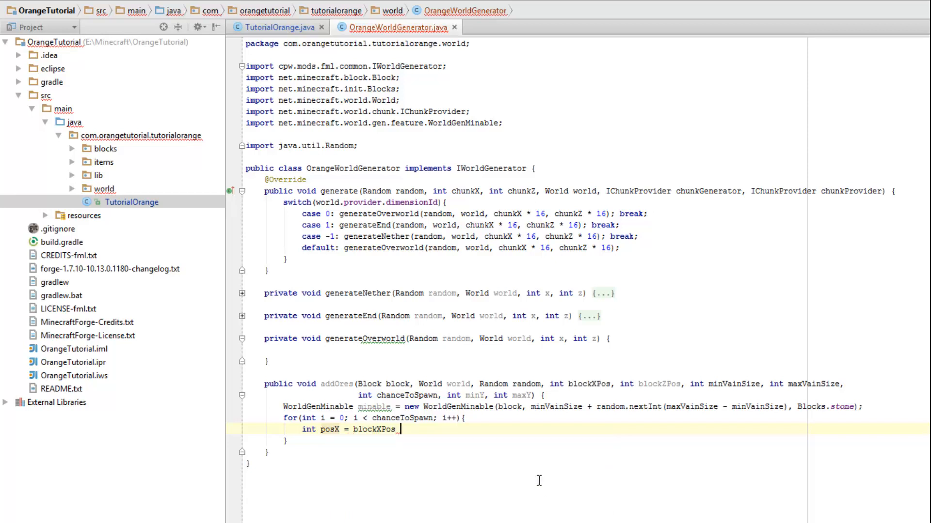
{"action": "type", "text": "+ random.nextInt(15);"}
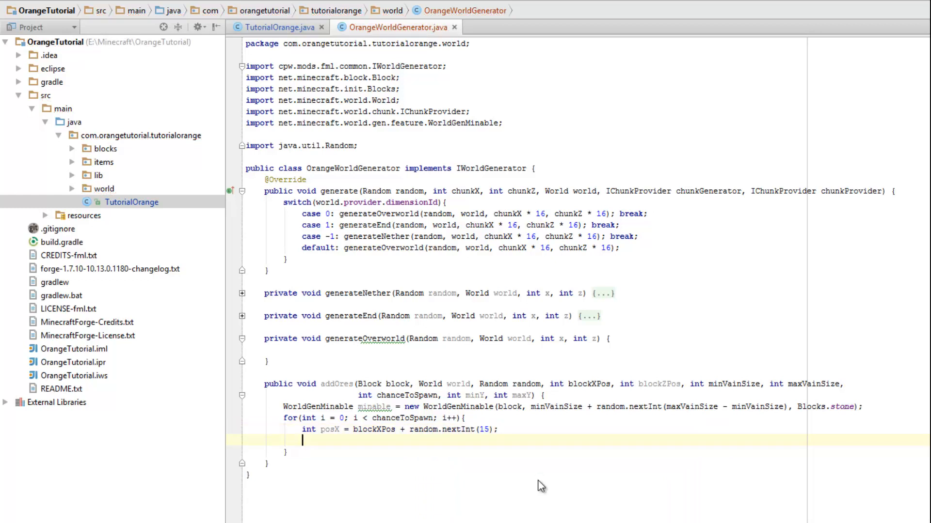
{"action": "type", "text": "int posZ ="}
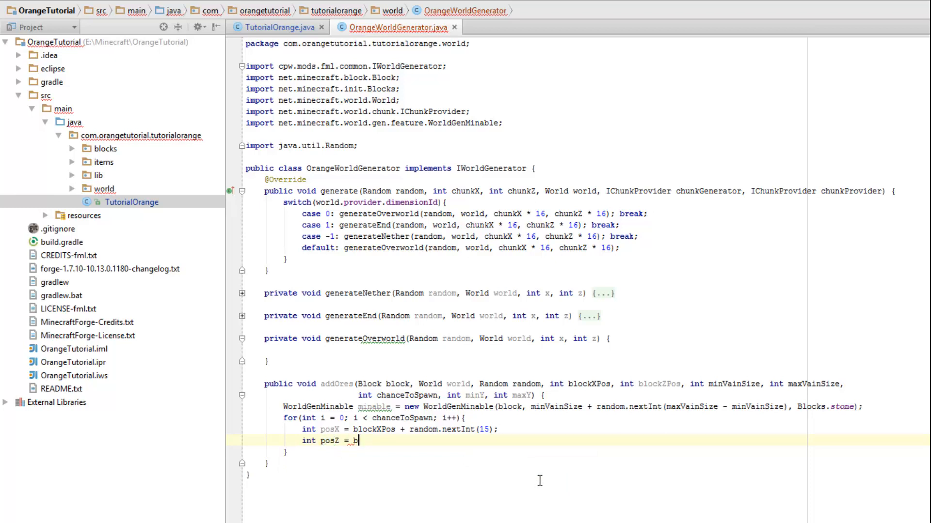
{"action": "type", "text": "blockZPos + random.nextInt("}
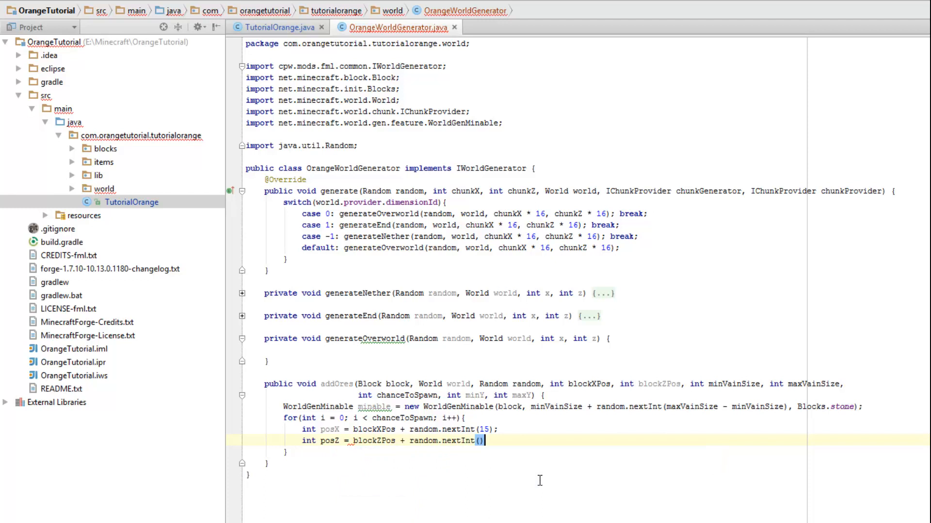
{"action": "type", "text": "15"}
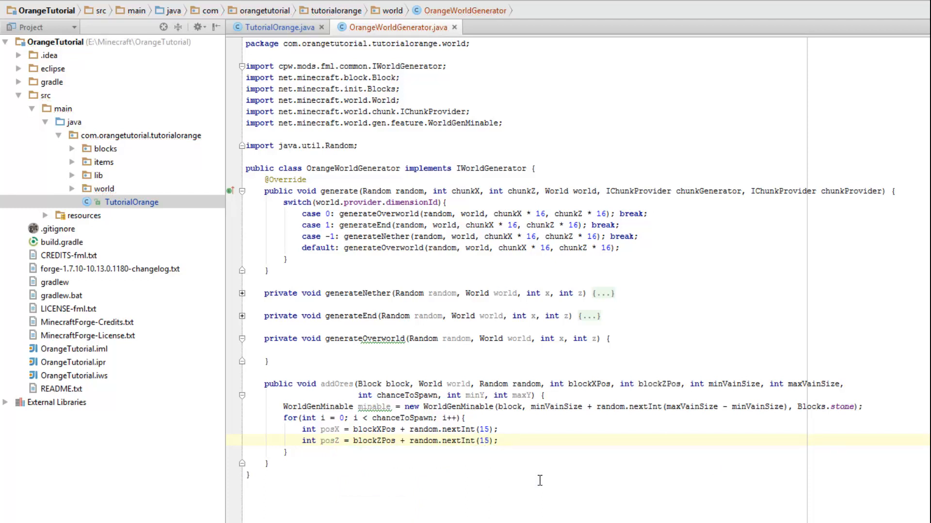
{"action": "type", "text": "int"}
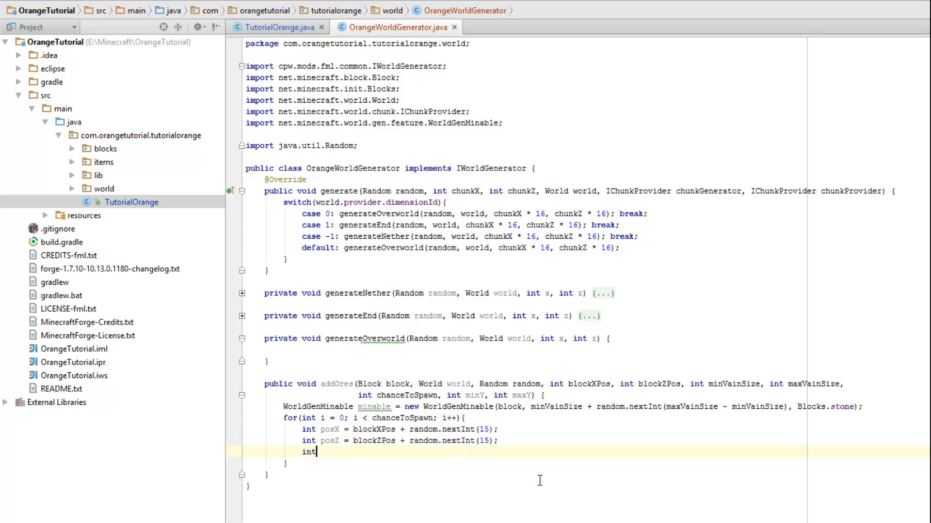
{"action": "type", "text": "posY ="}
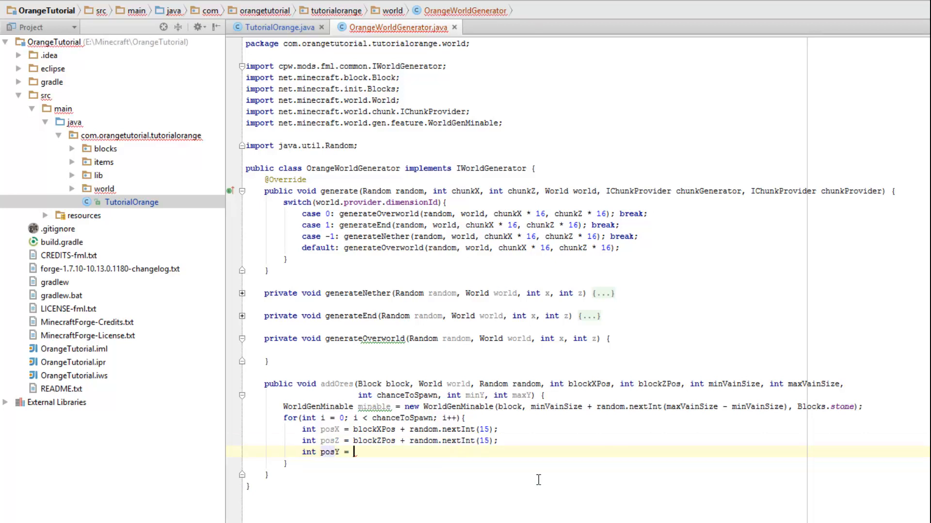
{"action": "type", "text": "minY"}
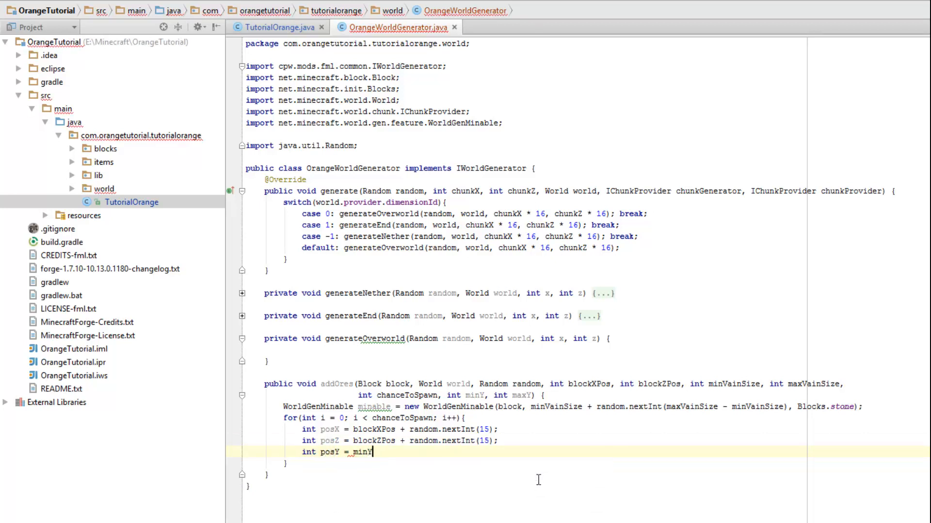
{"action": "type", "text": "+ ran"}
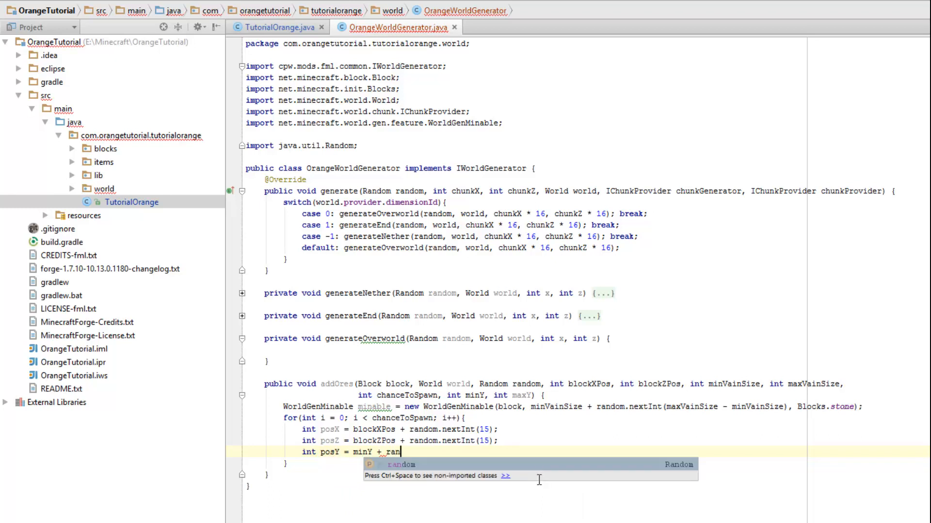
{"action": "type", "text": "random.nextInt(mi"}
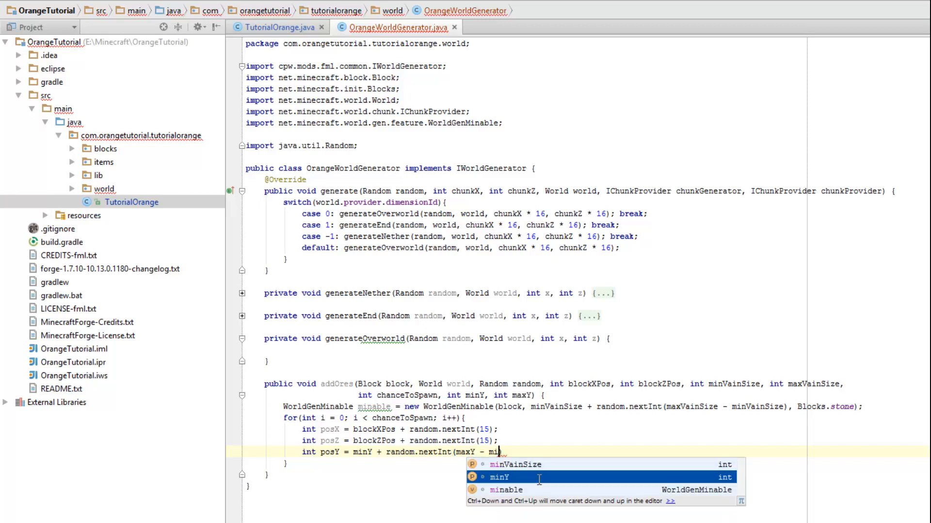
{"action": "key", "text": "Enter"}
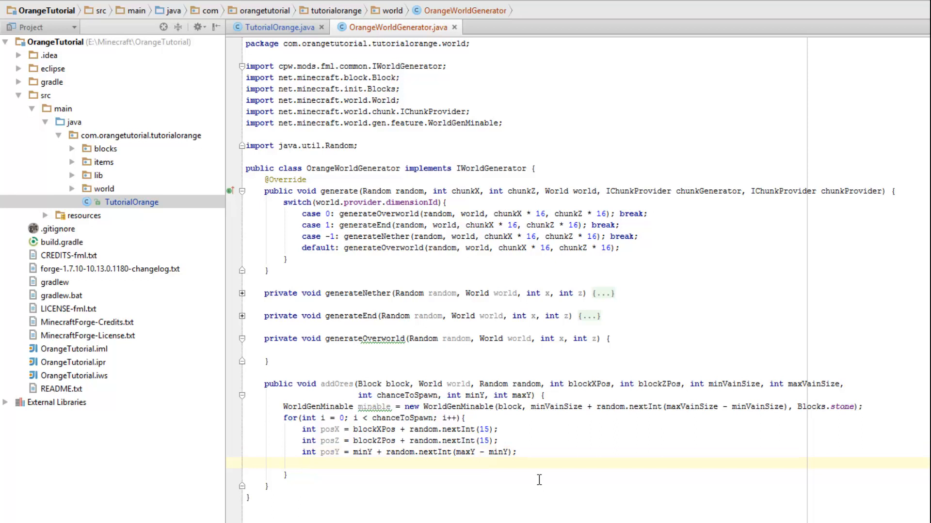
- Call minable.generate(world, random, posX, posY, posZ) inside the loop
{"action": "type", "text": "minable.generate("}
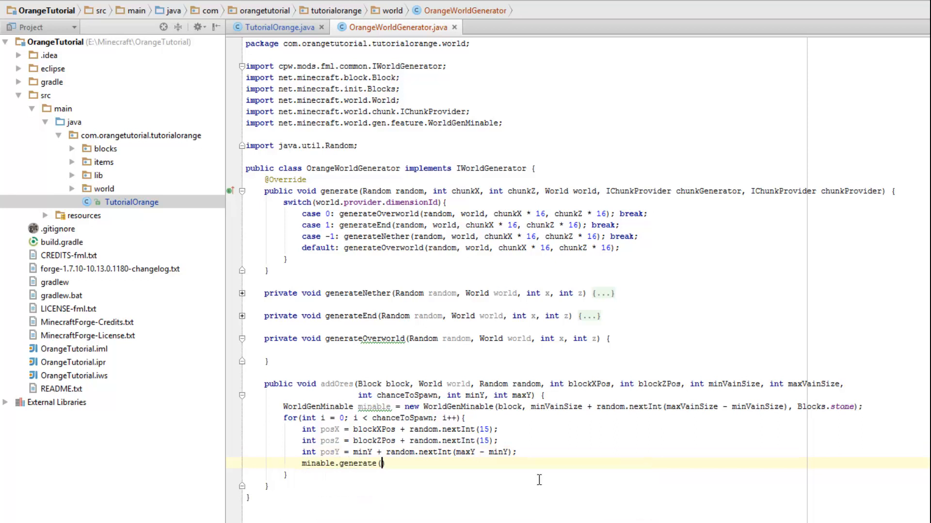
{"action": "type", "text": "world, rna"}
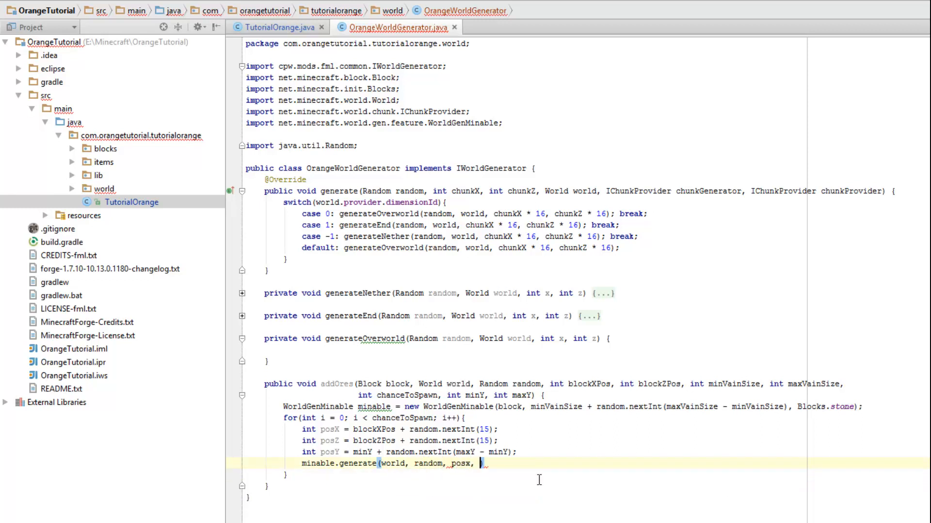
{"action": "type", "text": "posY, posZ);"}
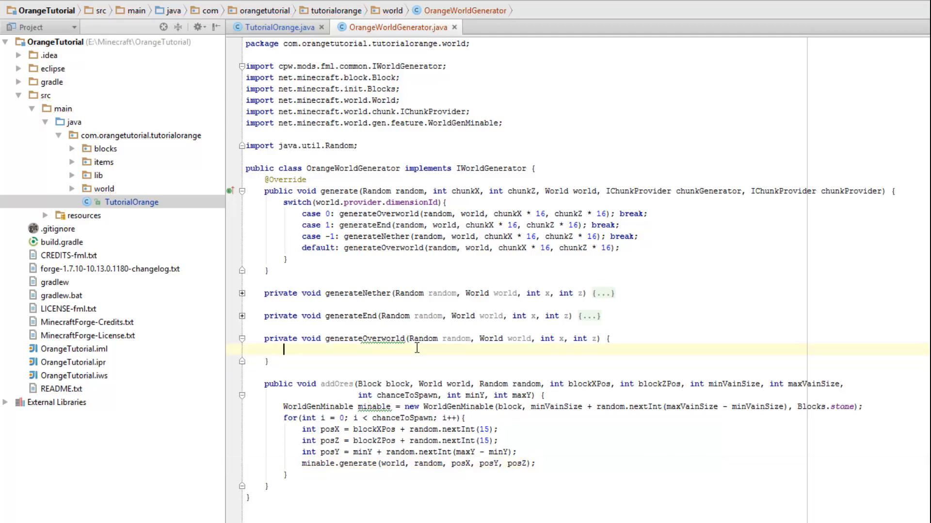
- In generateOverworld call addOres(ModBlocks.orangeBlock, world, random, x, z, 2, 8, 20, 0, 30)
{"action": "type", "text": "add"}
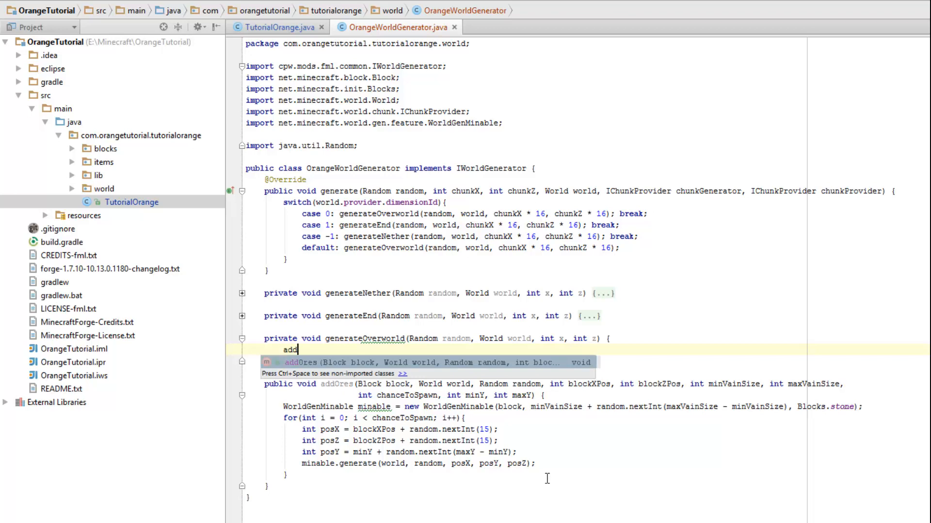
{"action": "key", "text": "Enter"}
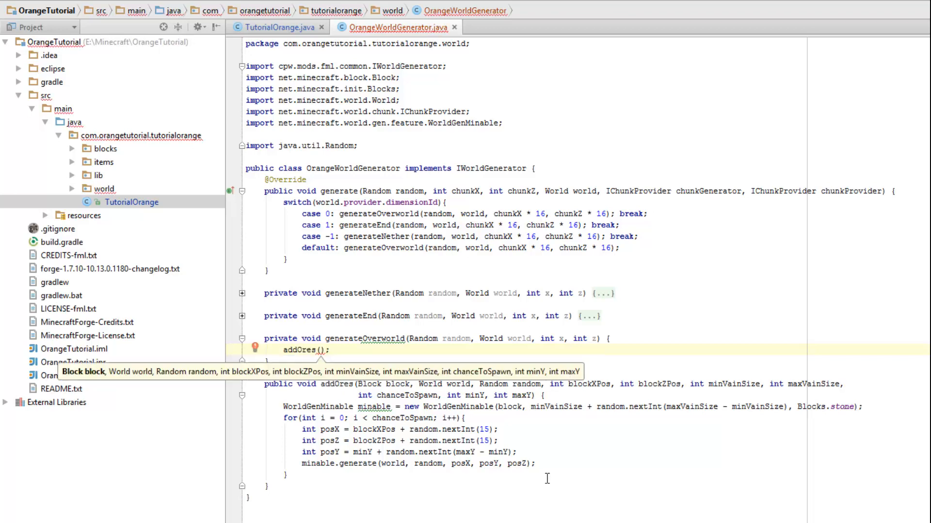
{"action": "type", "text": "Blocks.orangeBlock,"}
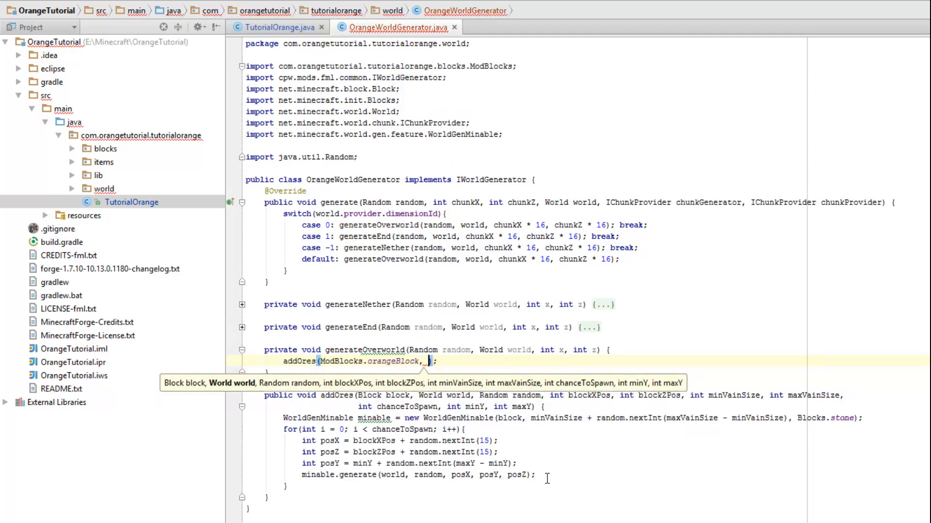
{"action": "type", "text": "world, random"}
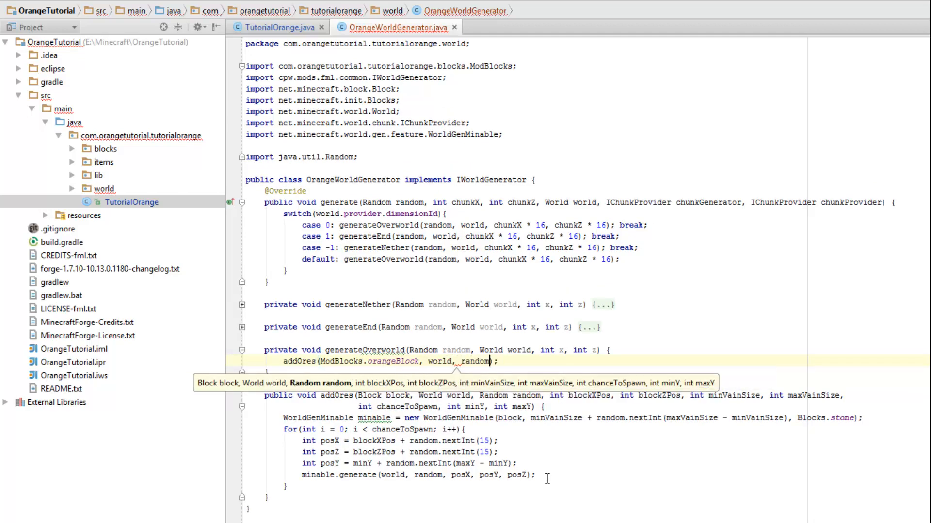
{"action": "type", "text": ", x, y"}
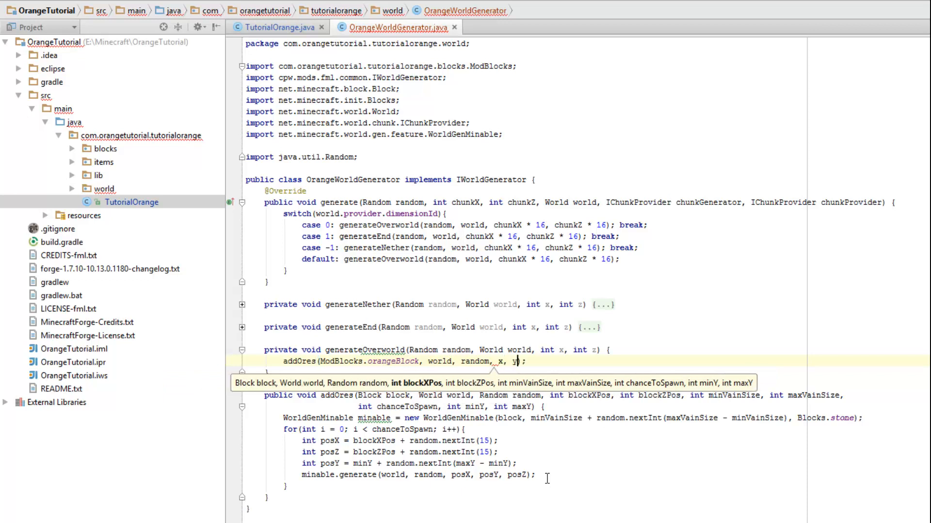
{"action": "type", "text": "z,"}
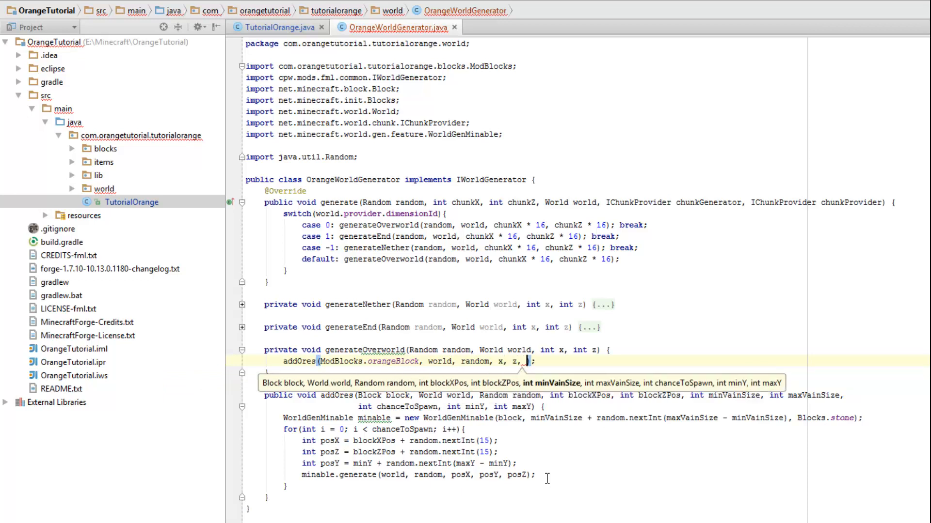
{"action": "type", "text": "2,"}
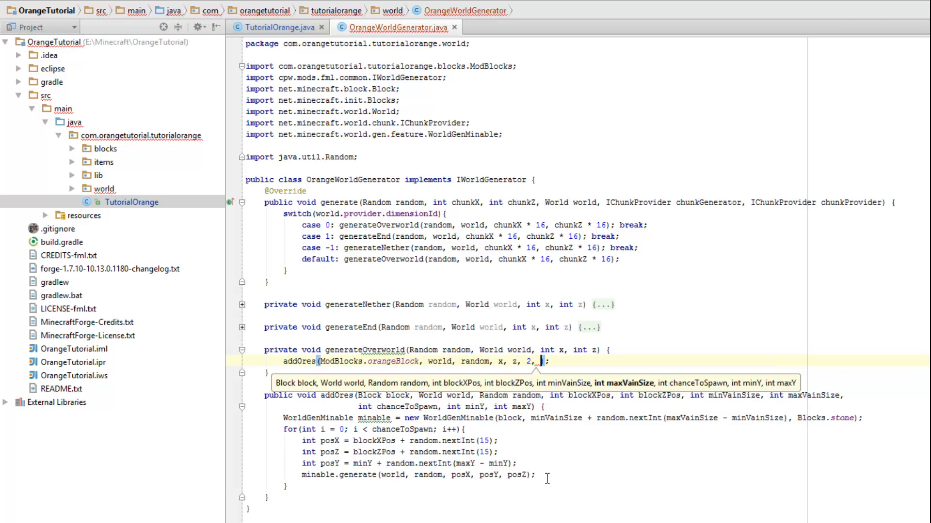
{"action": "type", "text": "8,"}
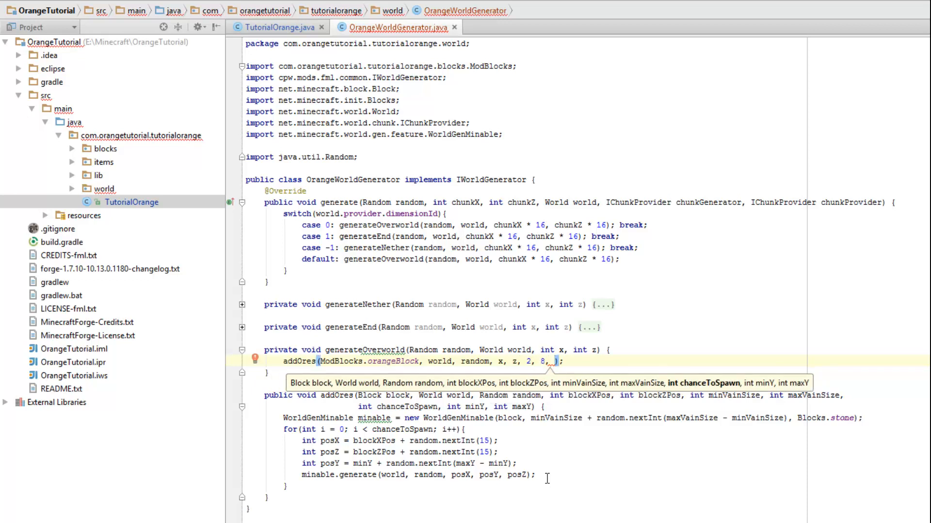
{"action": "type", "text": "20,"}
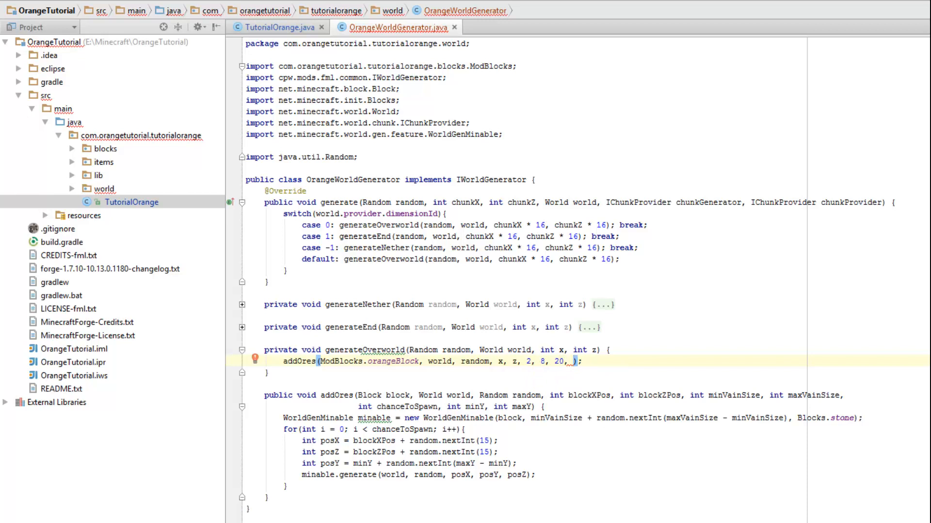
{"action": "type", "text": "0, 3"}
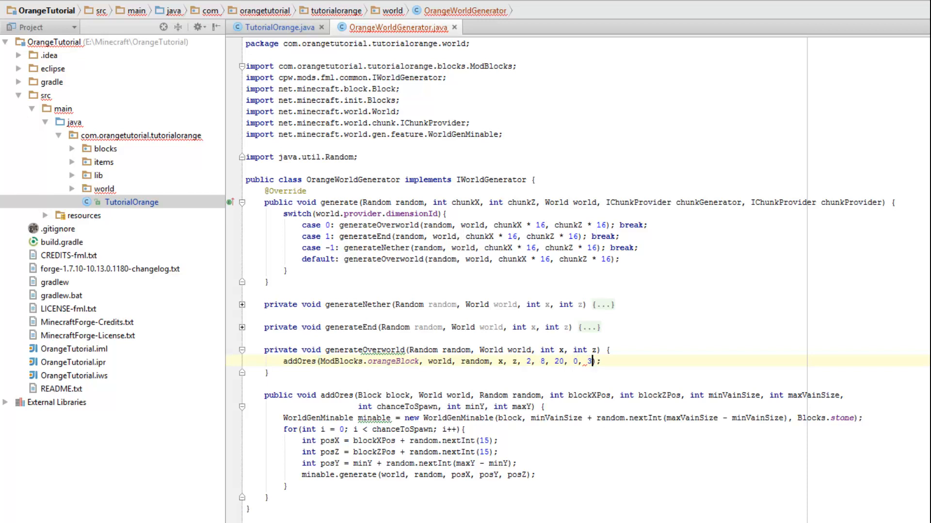
{"action": "type", "text": "0"}
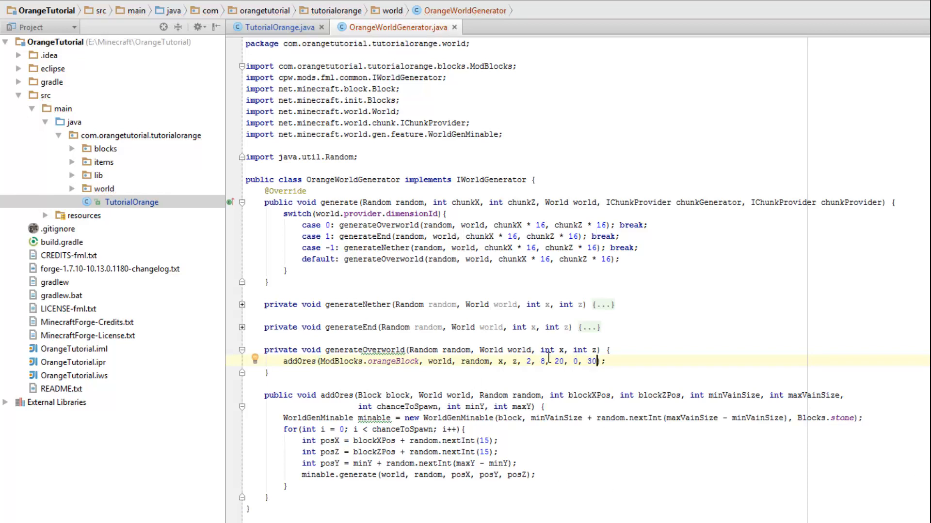
- Adjust the addOres vein size to 2 and the spawn chance value to 10
{"action": "double_click", "coordinate": [299, 361]}
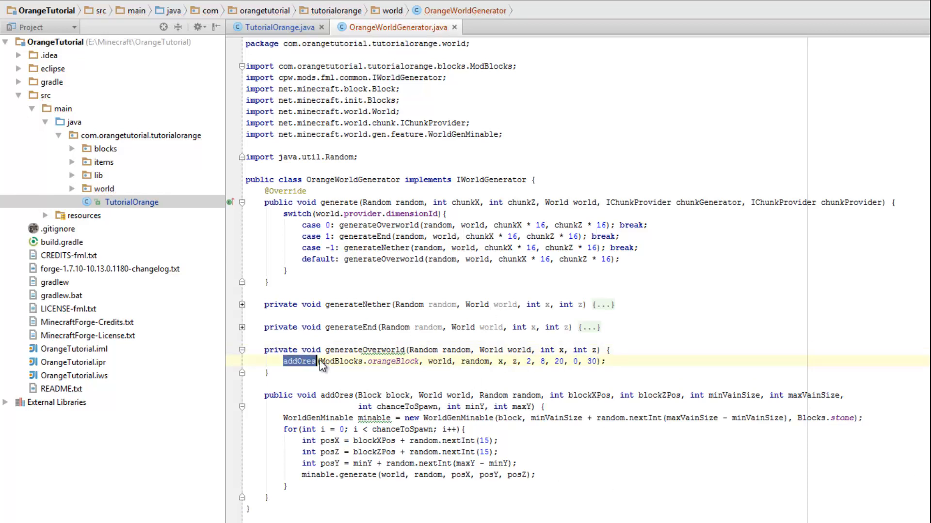
{"action": "double_click", "coordinate": [439, 362]}
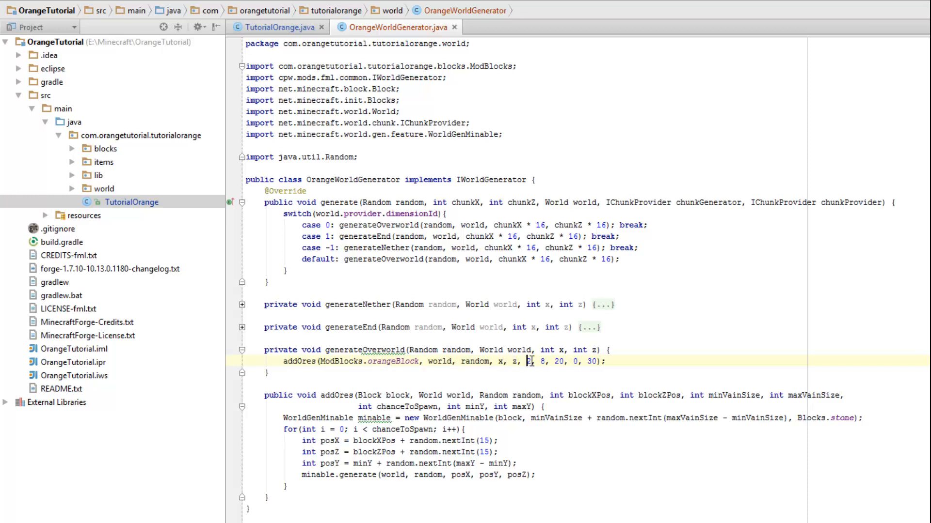
{"action": "type", "text": "2,"}
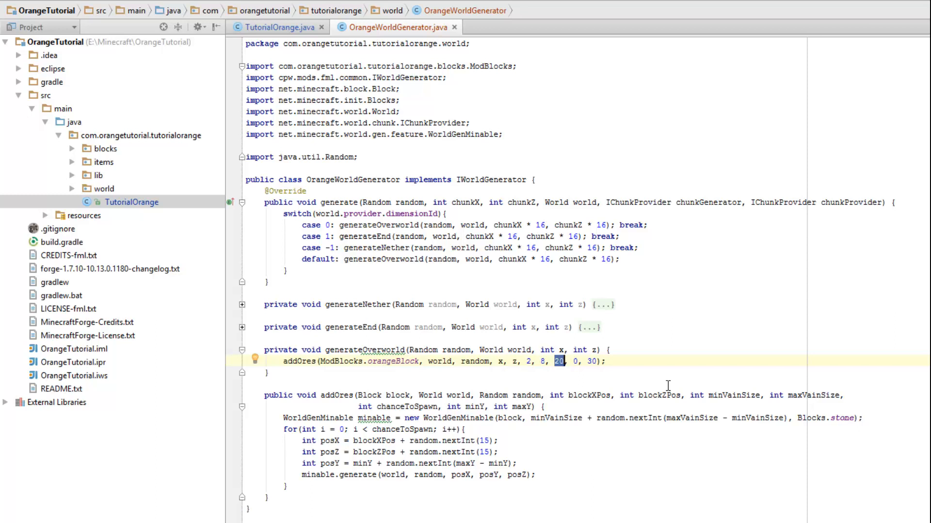
{"action": "type", "text": "10"}
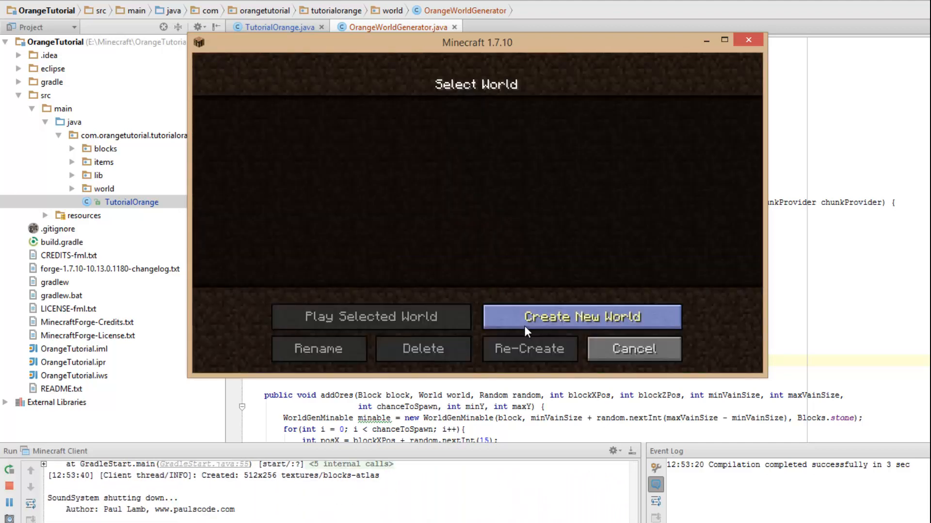
- Create a new Creative world with the default name New World and load into it
{"action": "left_click", "coordinate": [582, 316]}
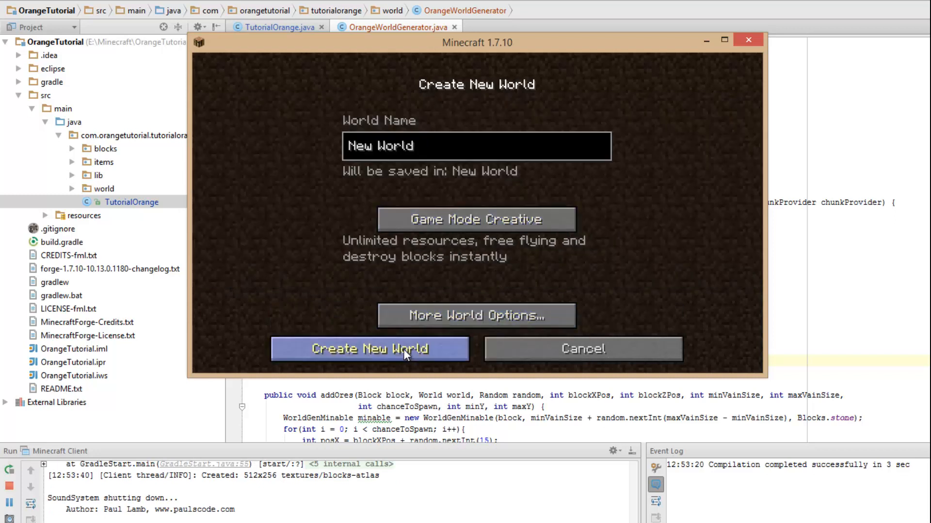
{"action": "left_click", "coordinate": [369, 348]}
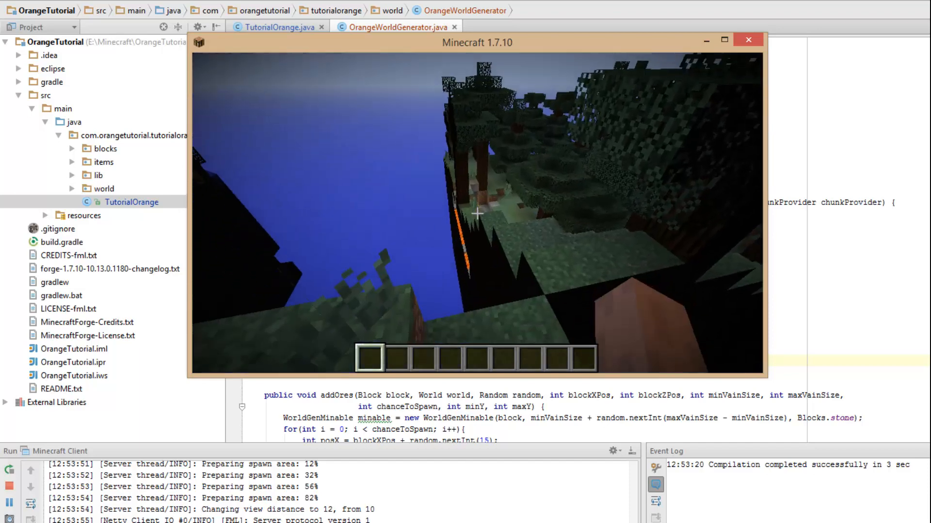
{"action": "mouse_move", "coordinate": [477, 214]}
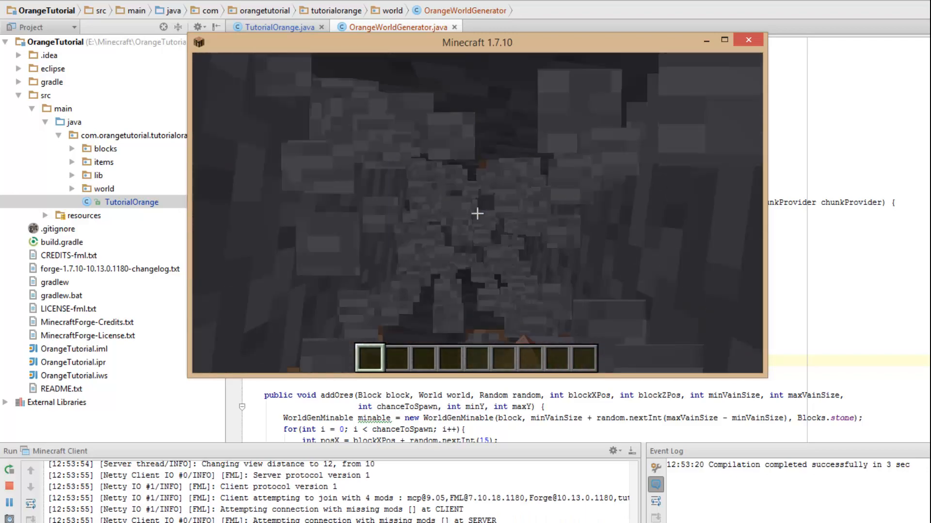
- Toggle the F3 debug overlay, then search the creative inventory for 'to' to get torches
{"action": "key", "text": "f3"}
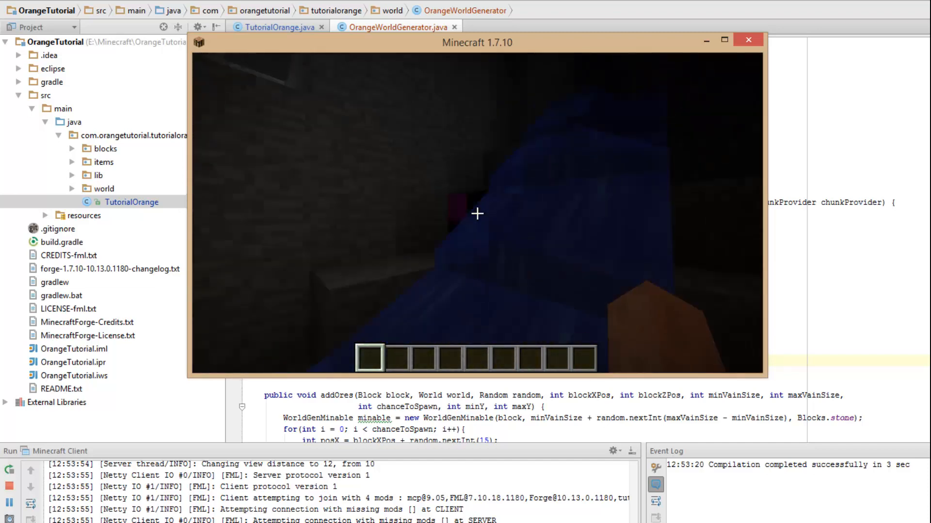
{"action": "key", "text": "e"}
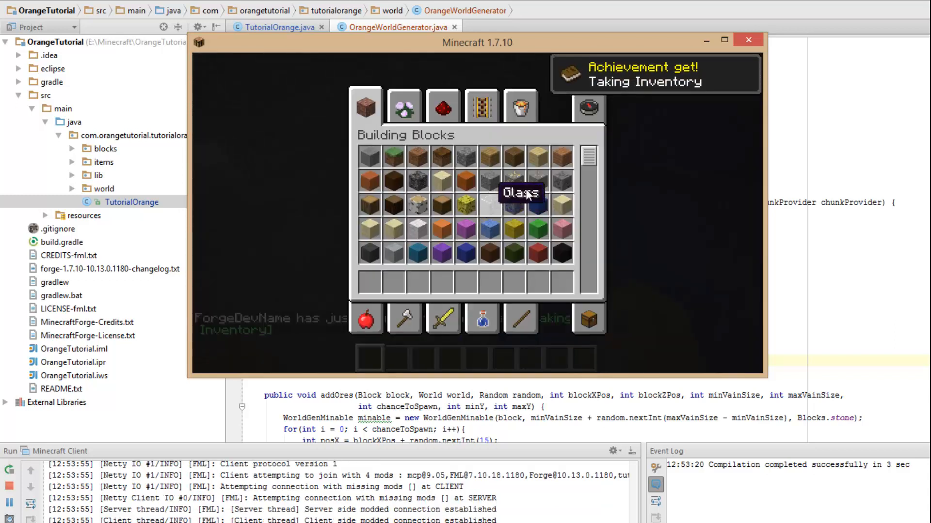
{"action": "left_click", "coordinate": [587, 107]}
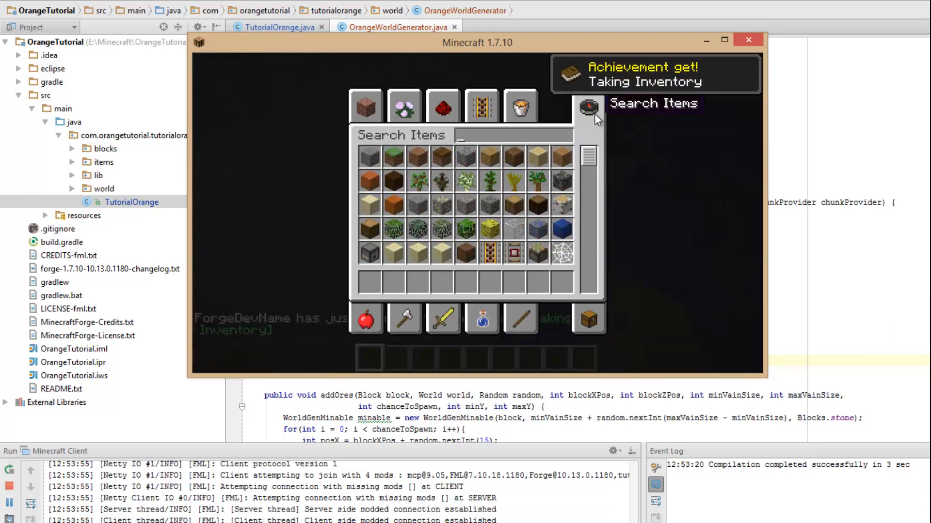
{"action": "type", "text": "to"}
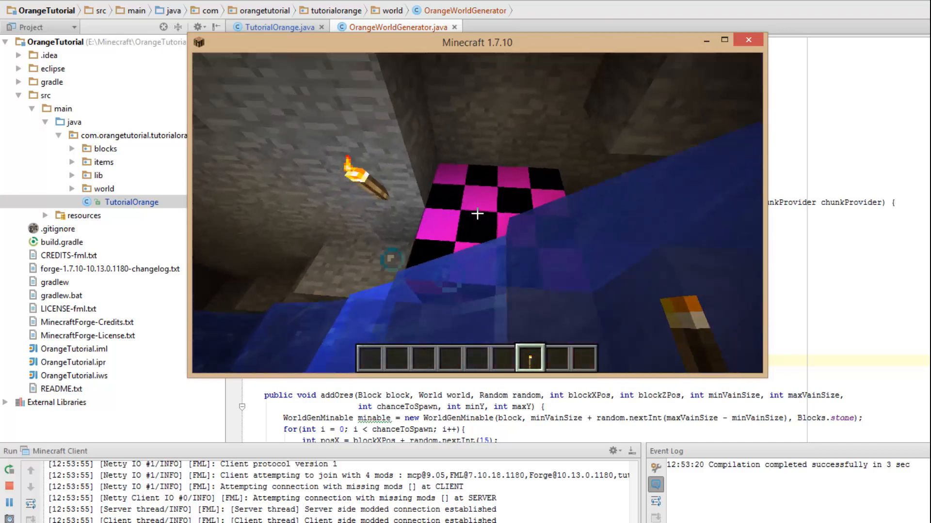
{"action": "mouse_move", "coordinate": [477, 214]}
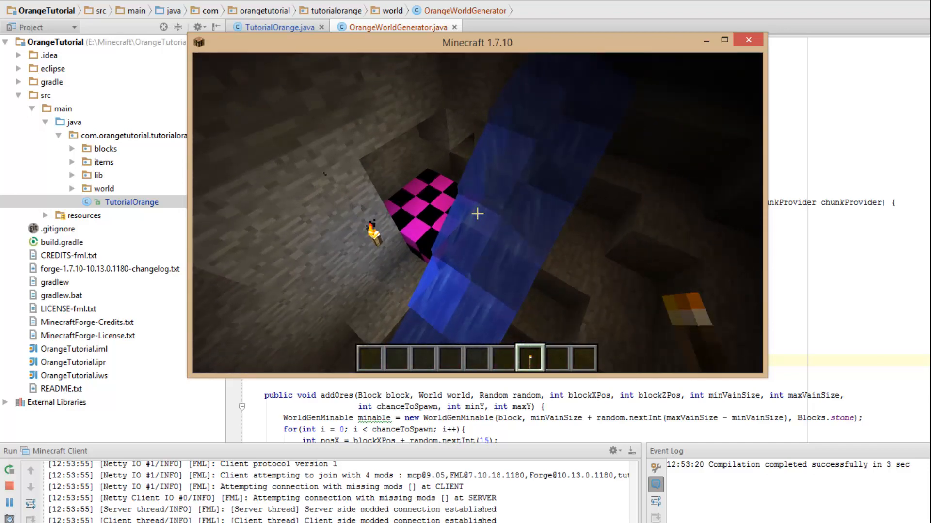